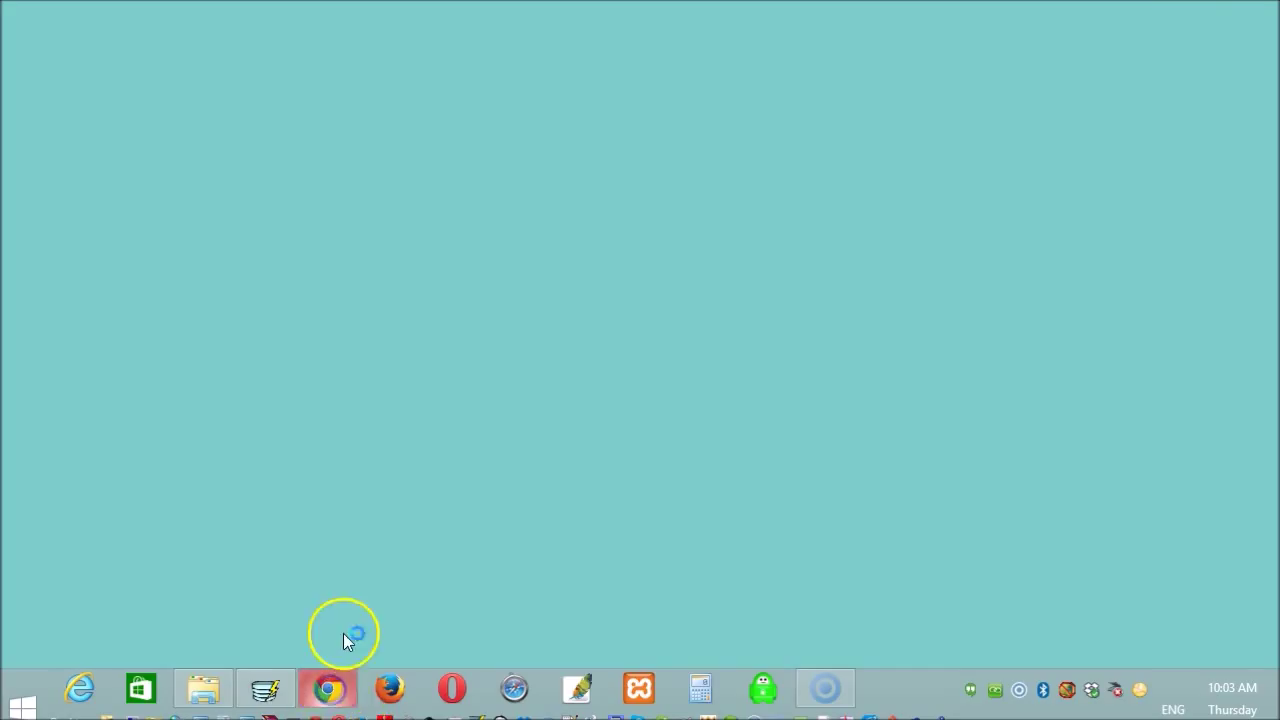
# In Chrome, search Google for the TortoiseGit download and open its download page.
pyautogui.click(328, 688)
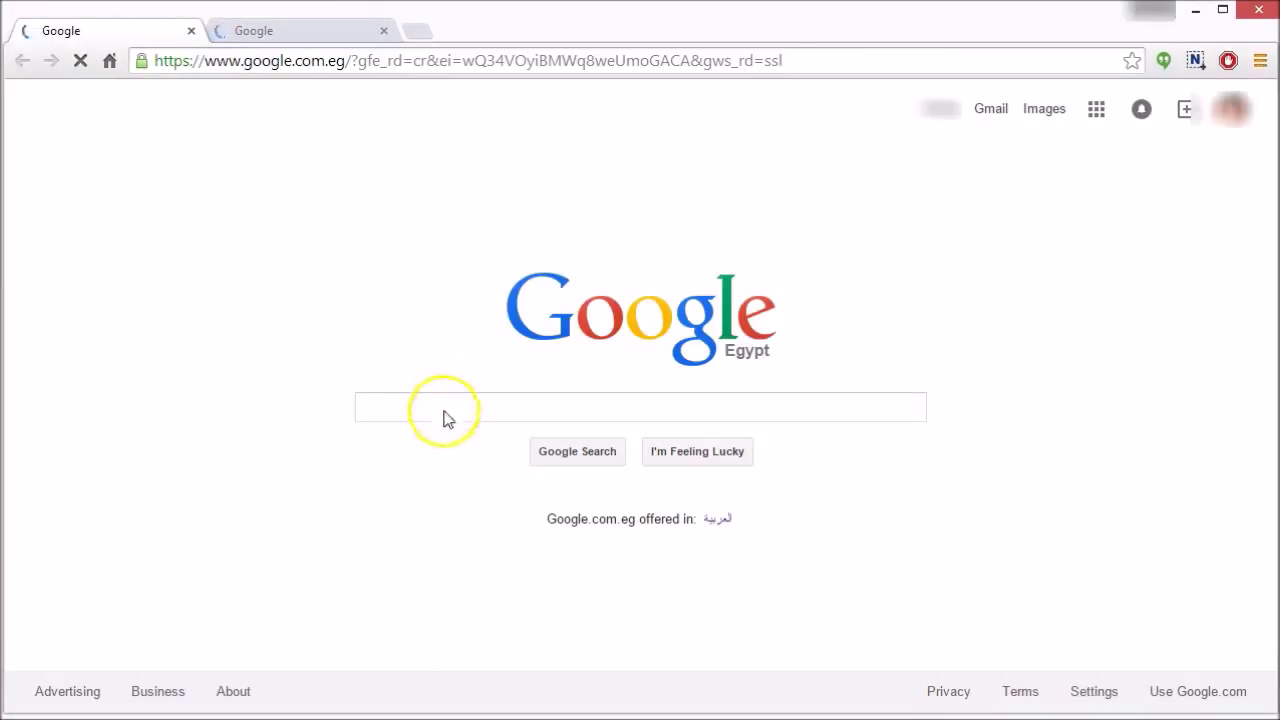
pyautogui.write('to')
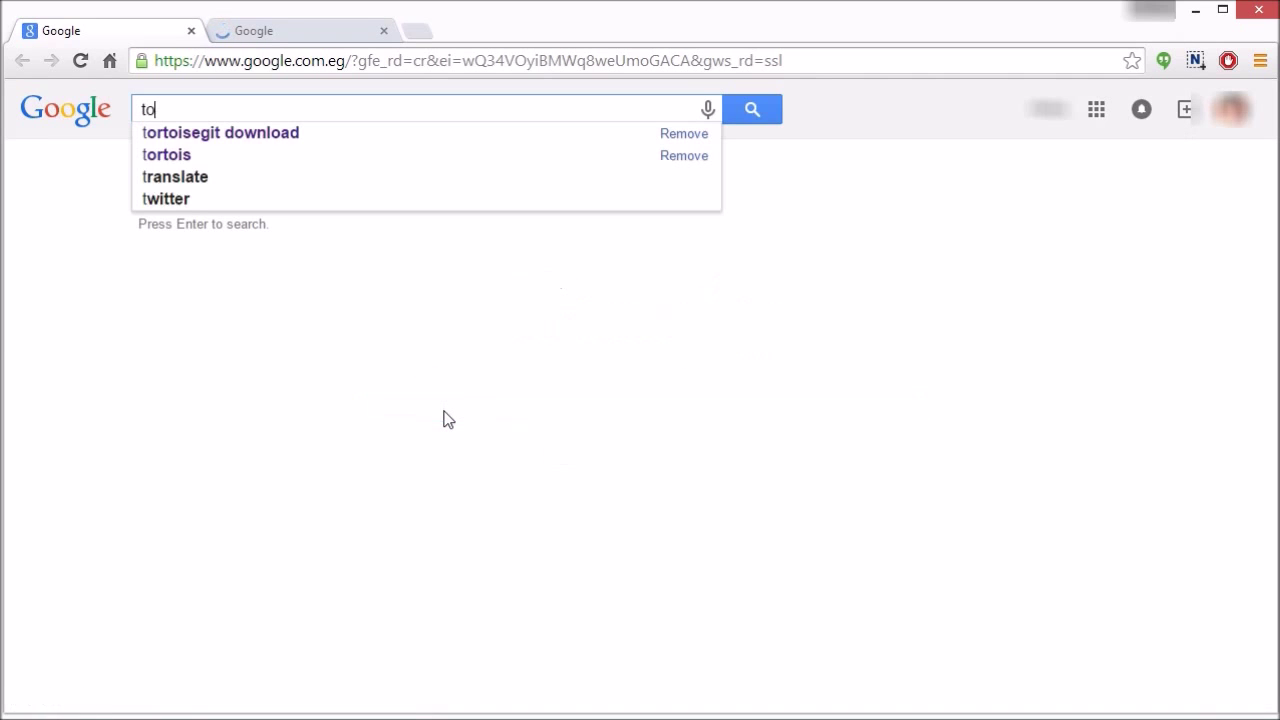
pyautogui.click(220, 132)
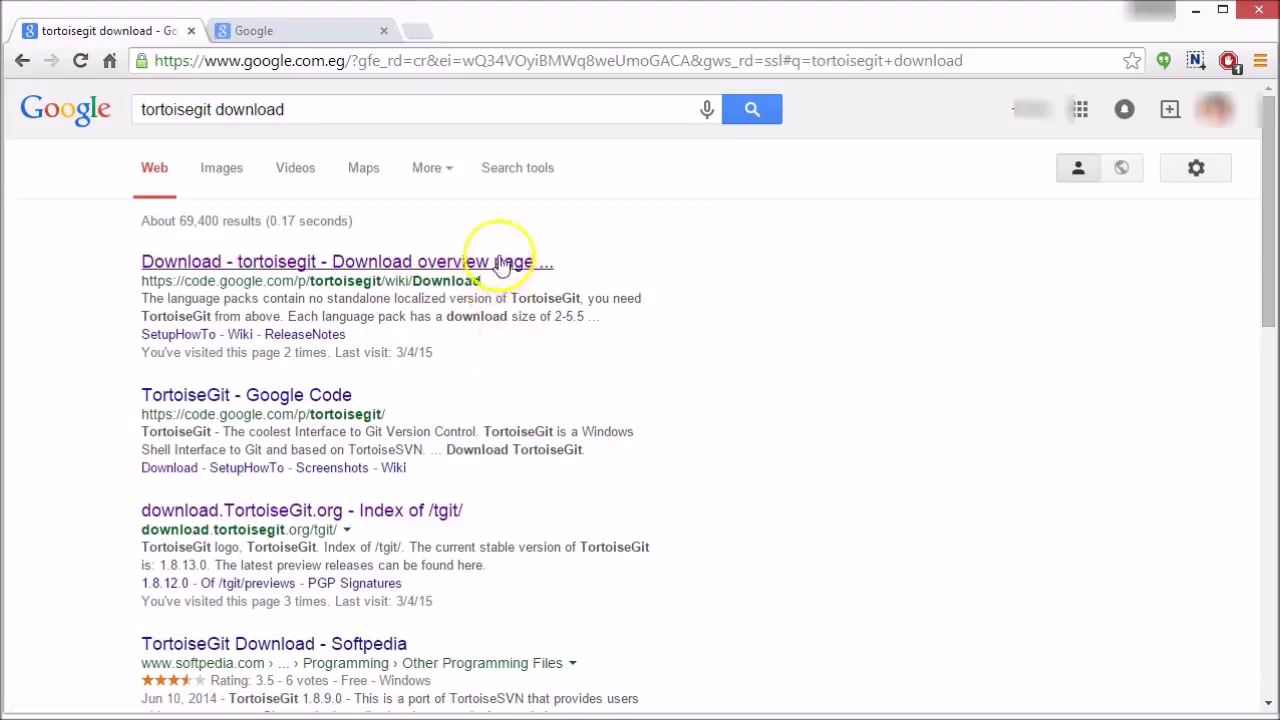
pyautogui.click(346, 261)
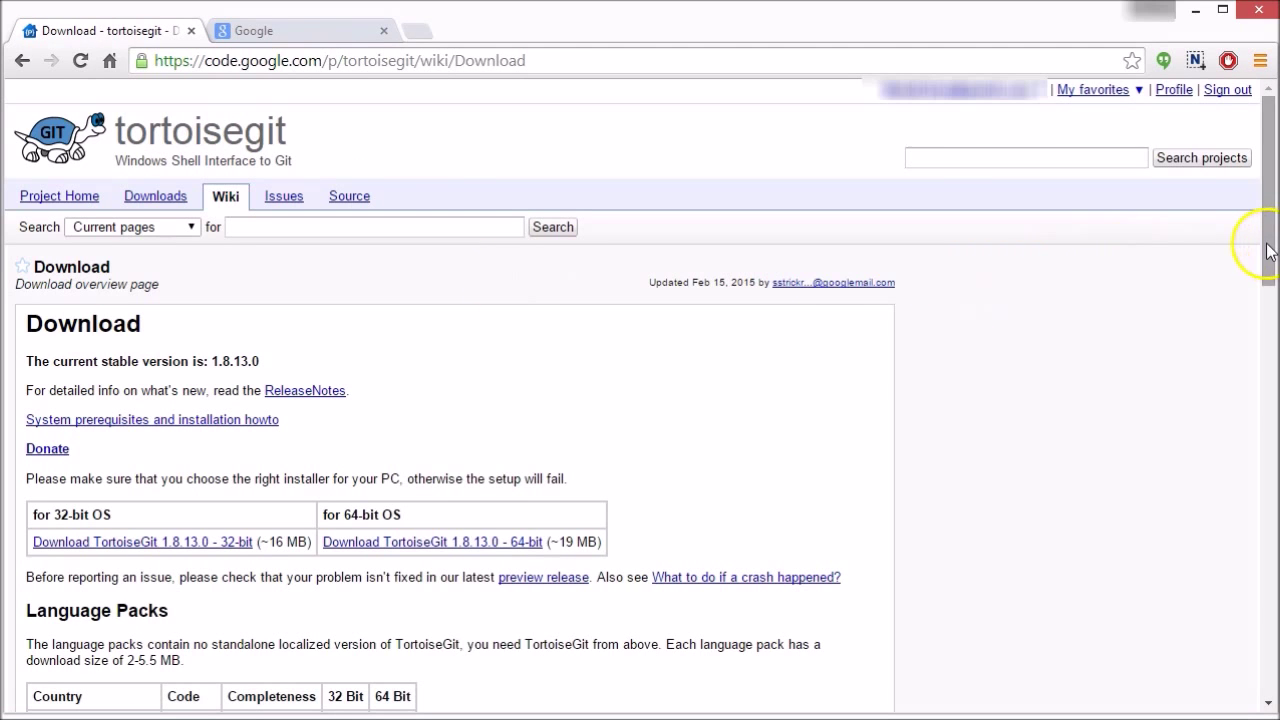
pyautogui.scroll(-3)
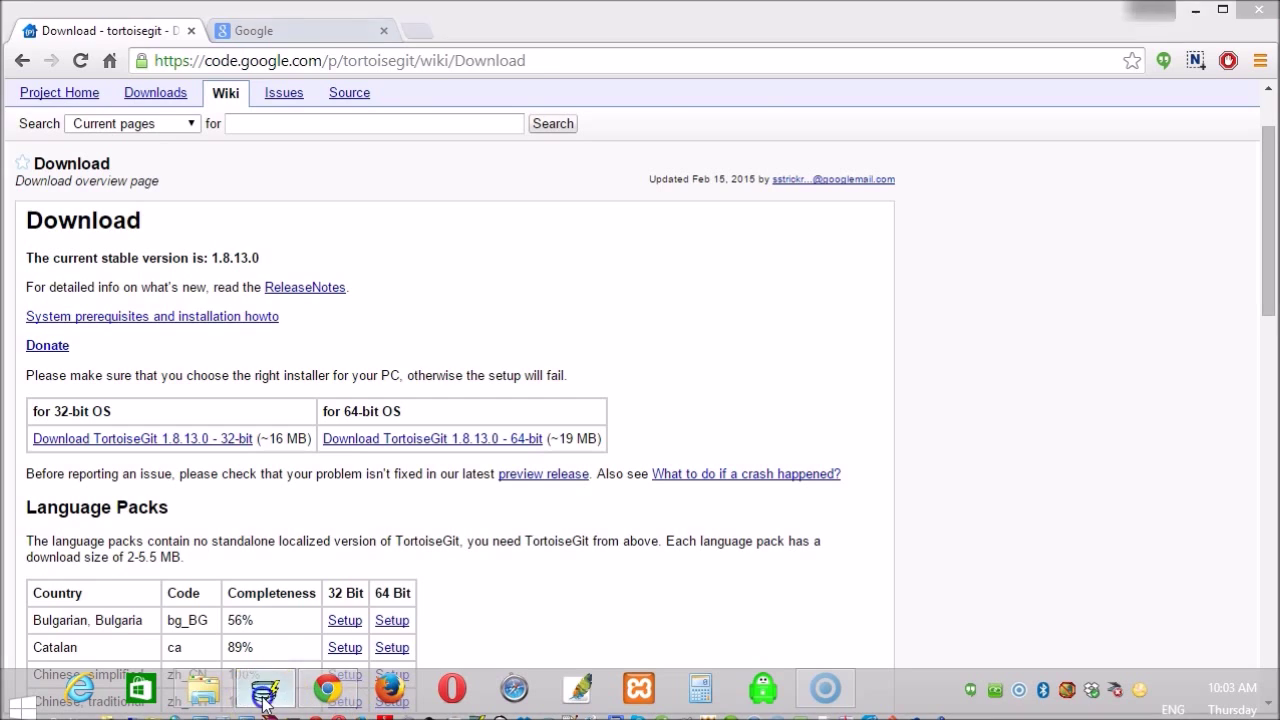
# Switch to AppGini and open activities.axp from the recent projects list.
pyautogui.click(263, 688)
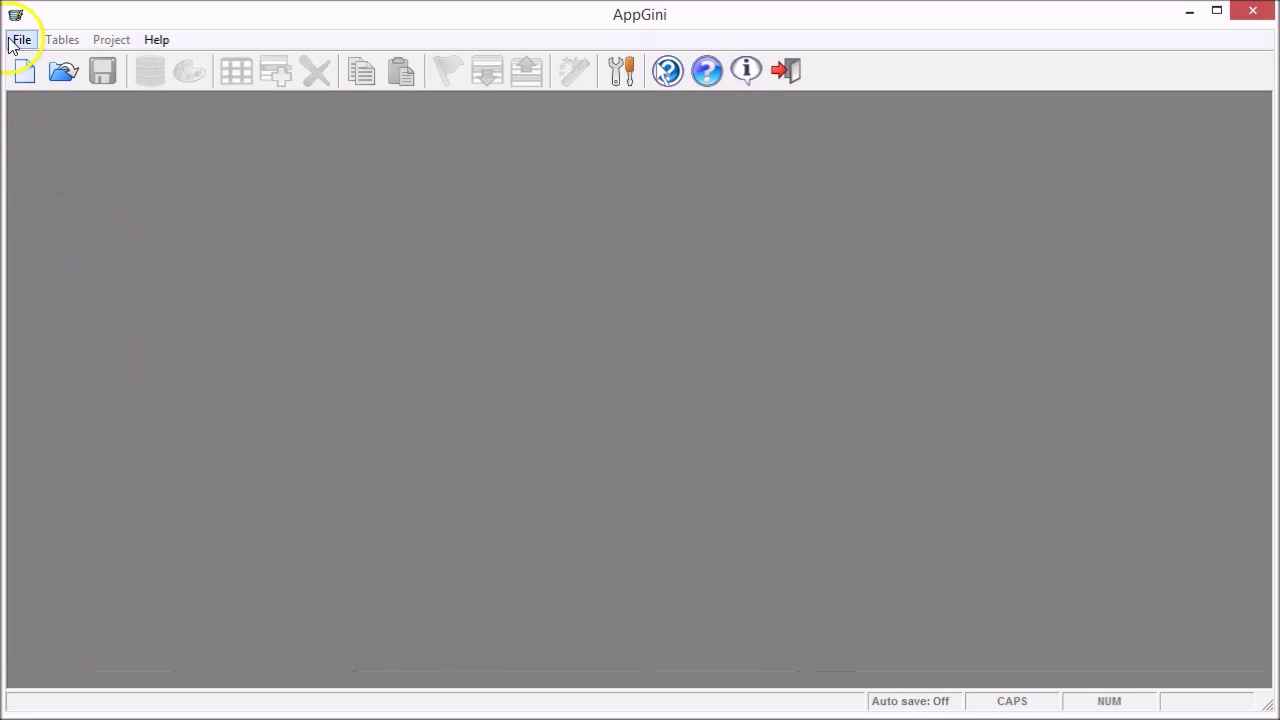
pyautogui.click(20, 39)
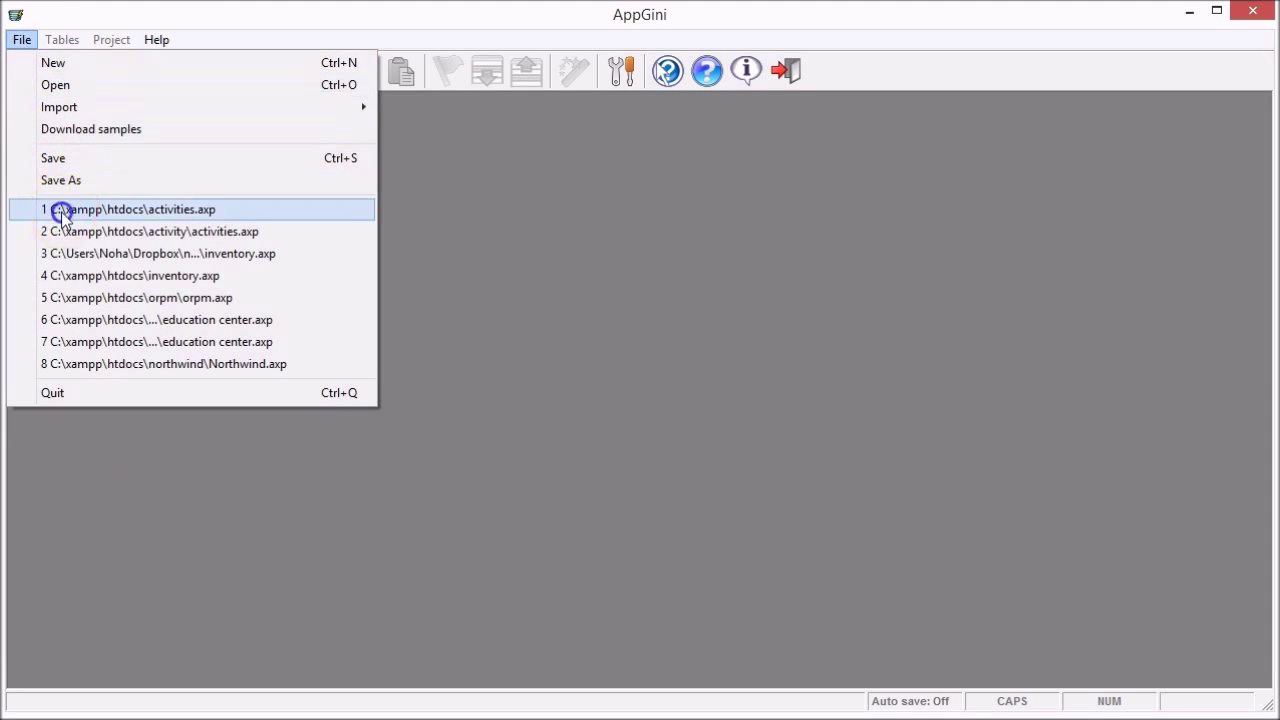
pyautogui.click(130, 209)
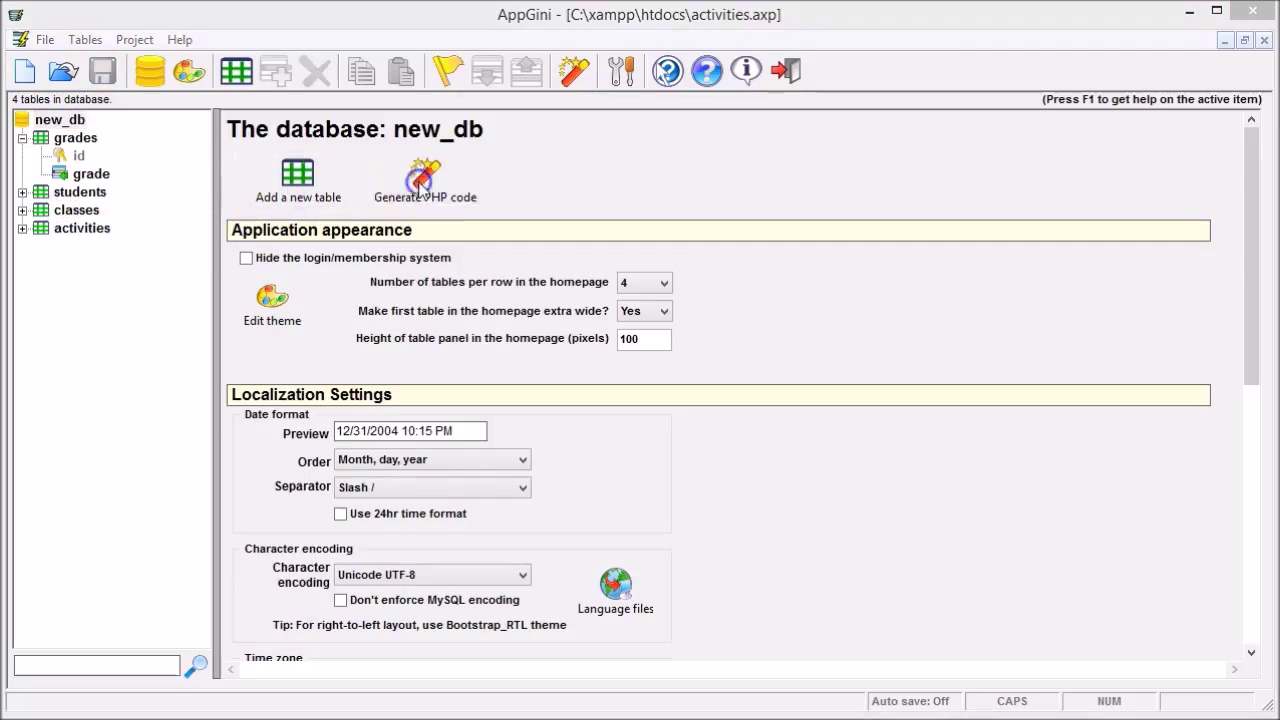
# Generate the PHP application into C:\xampp\htdocs\activity and close the status report.
pyautogui.click(424, 180)
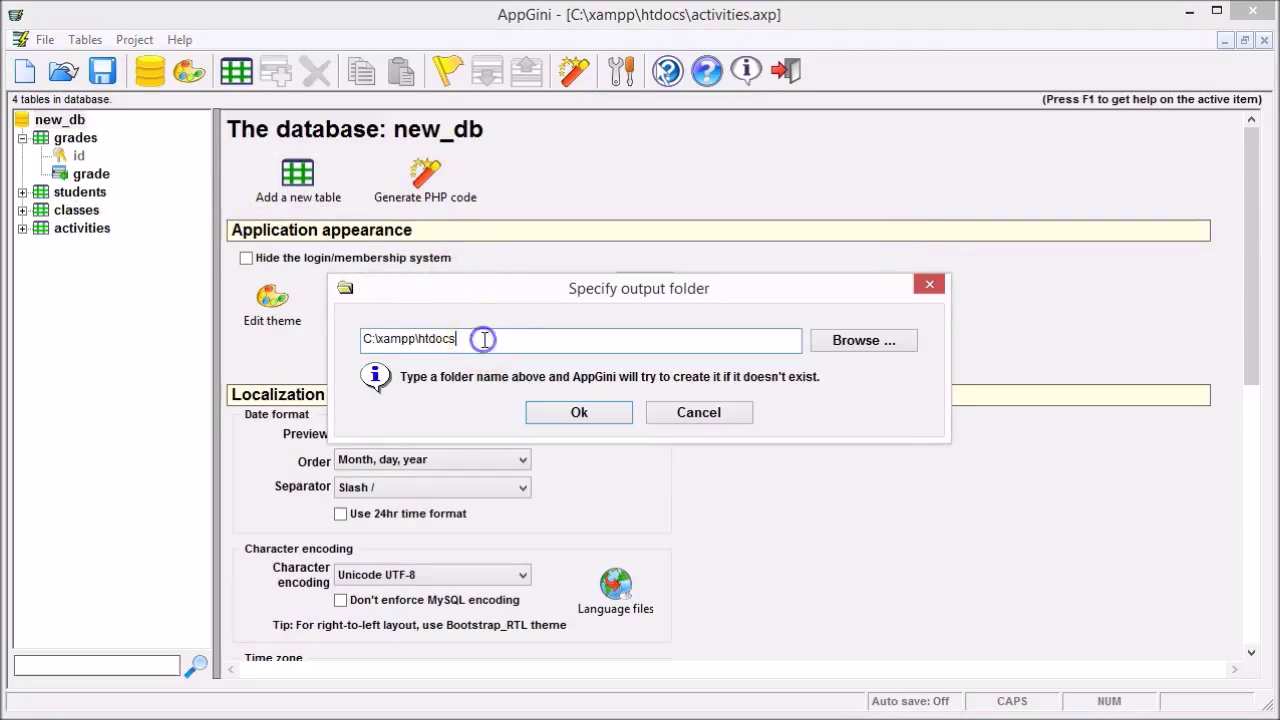
pyautogui.write('\\activ')
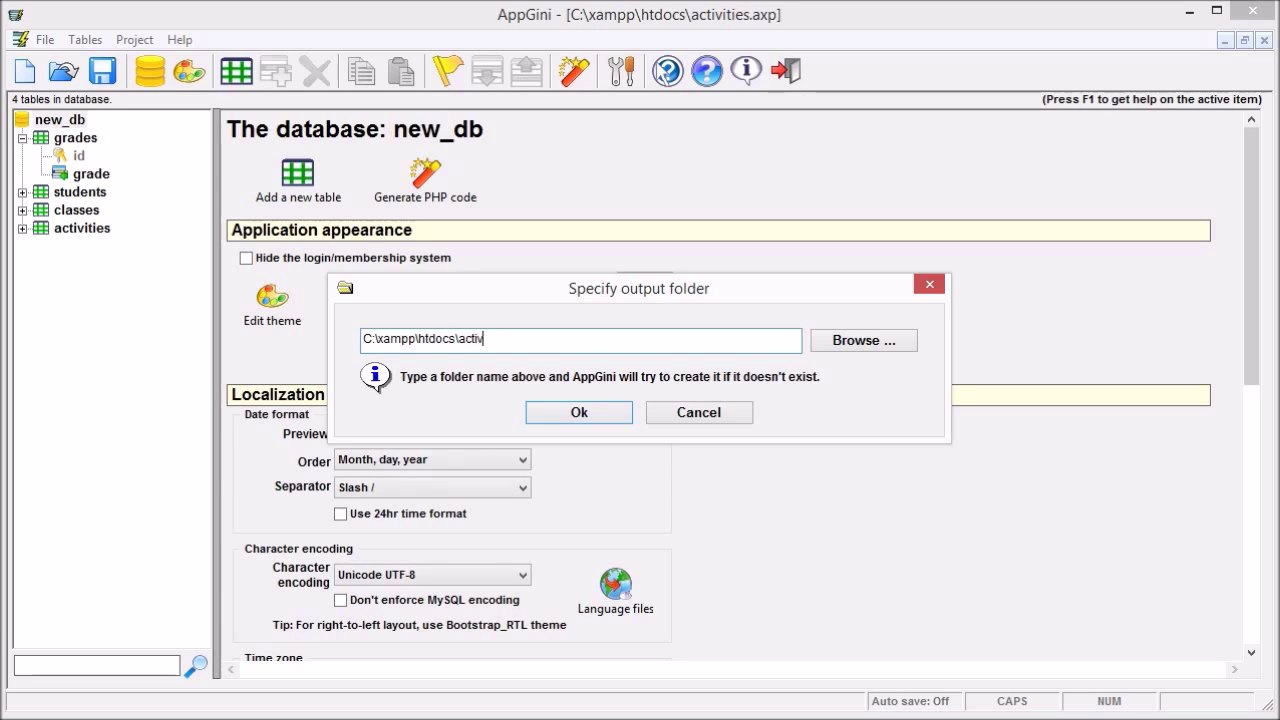
pyautogui.write('ity')
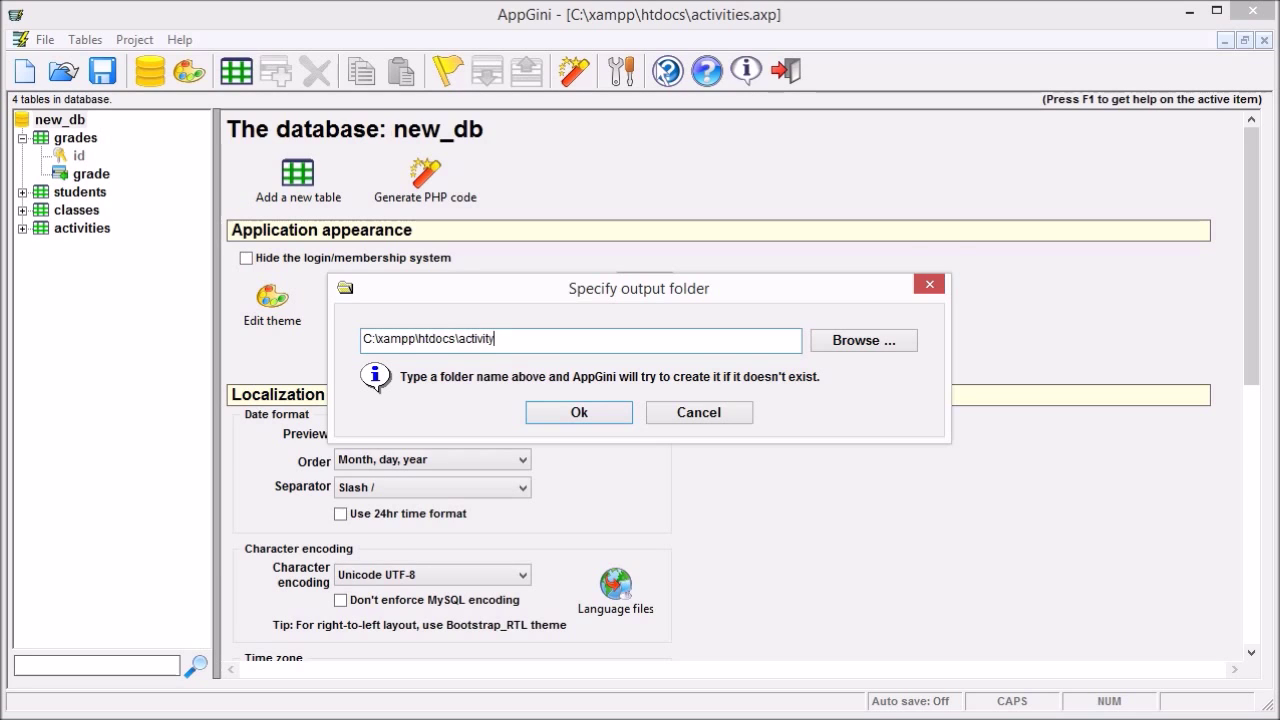
pyautogui.click(578, 412)
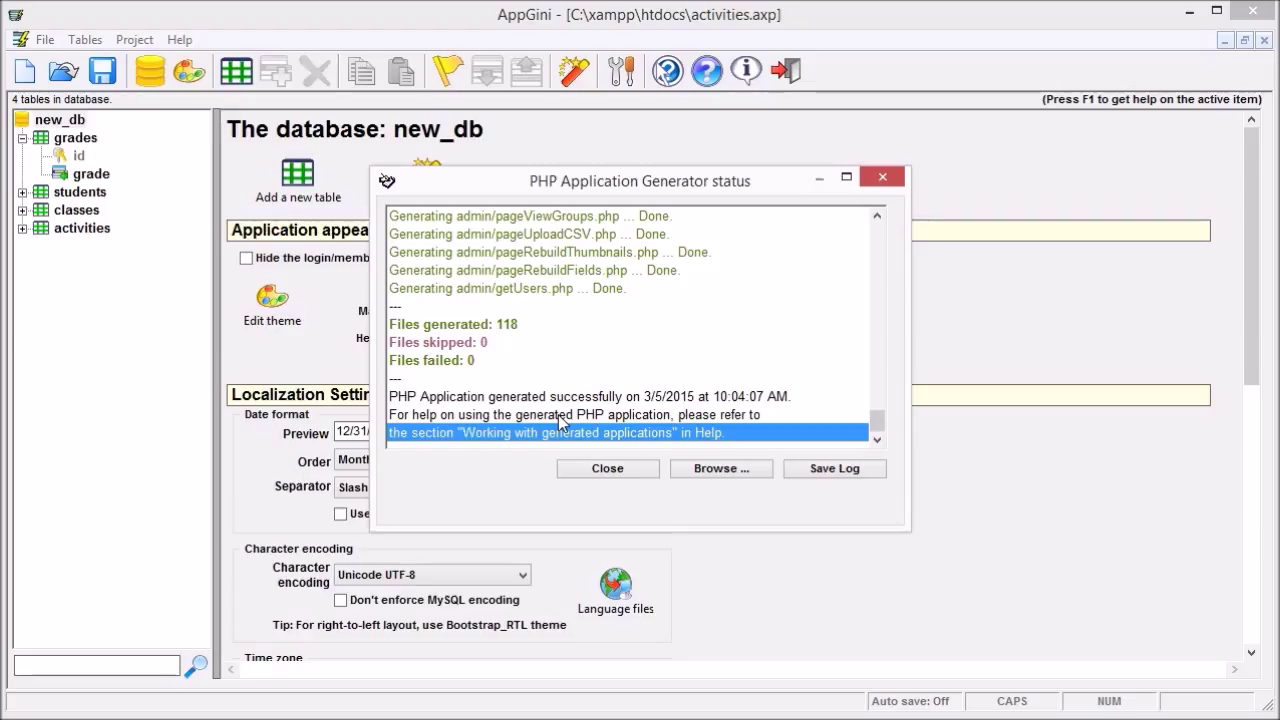
pyautogui.click(607, 468)
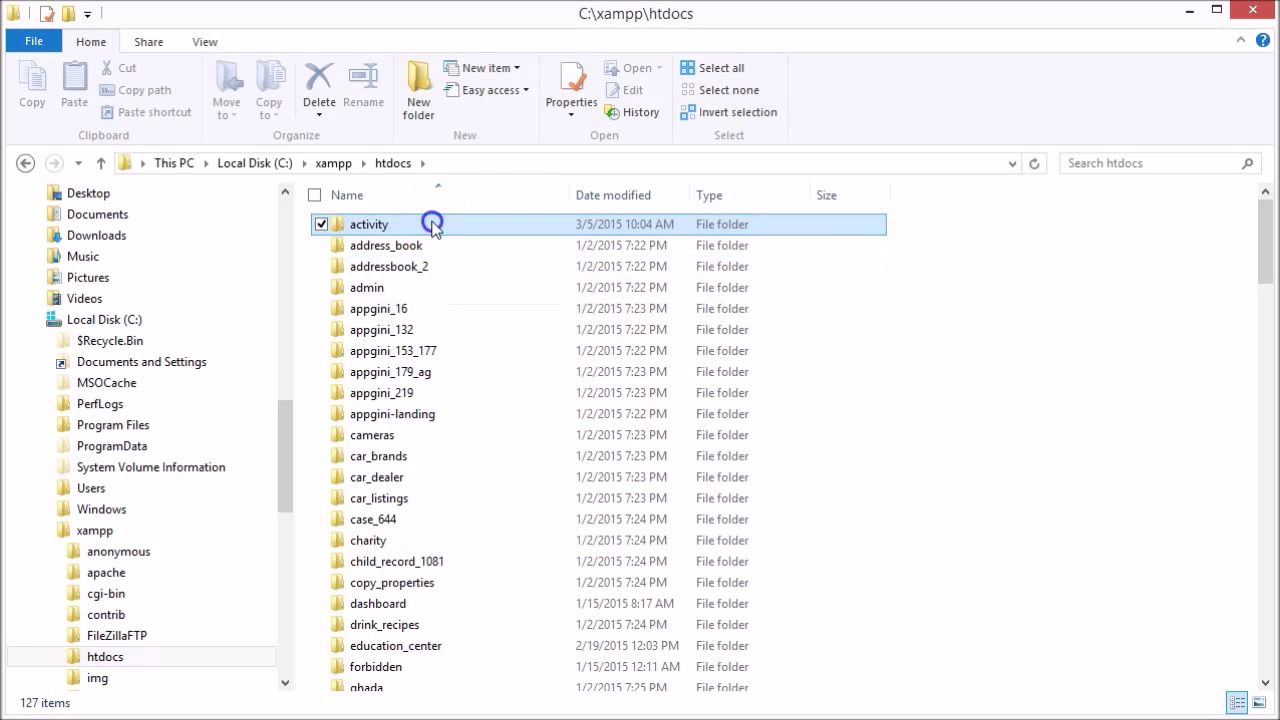
# Inside the activity folder, create a non-bare Git repository with TortoiseGit.
pyautogui.doubleClick(372, 223)
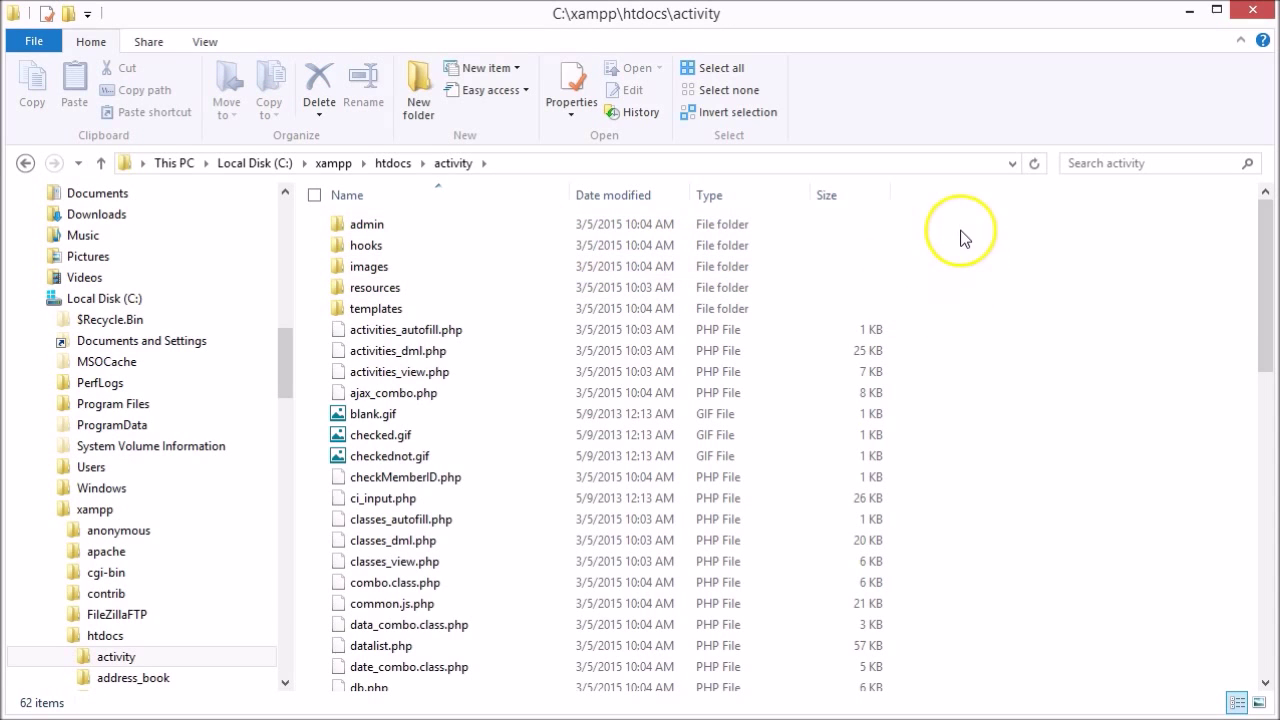
pyautogui.rightClick(960, 232)
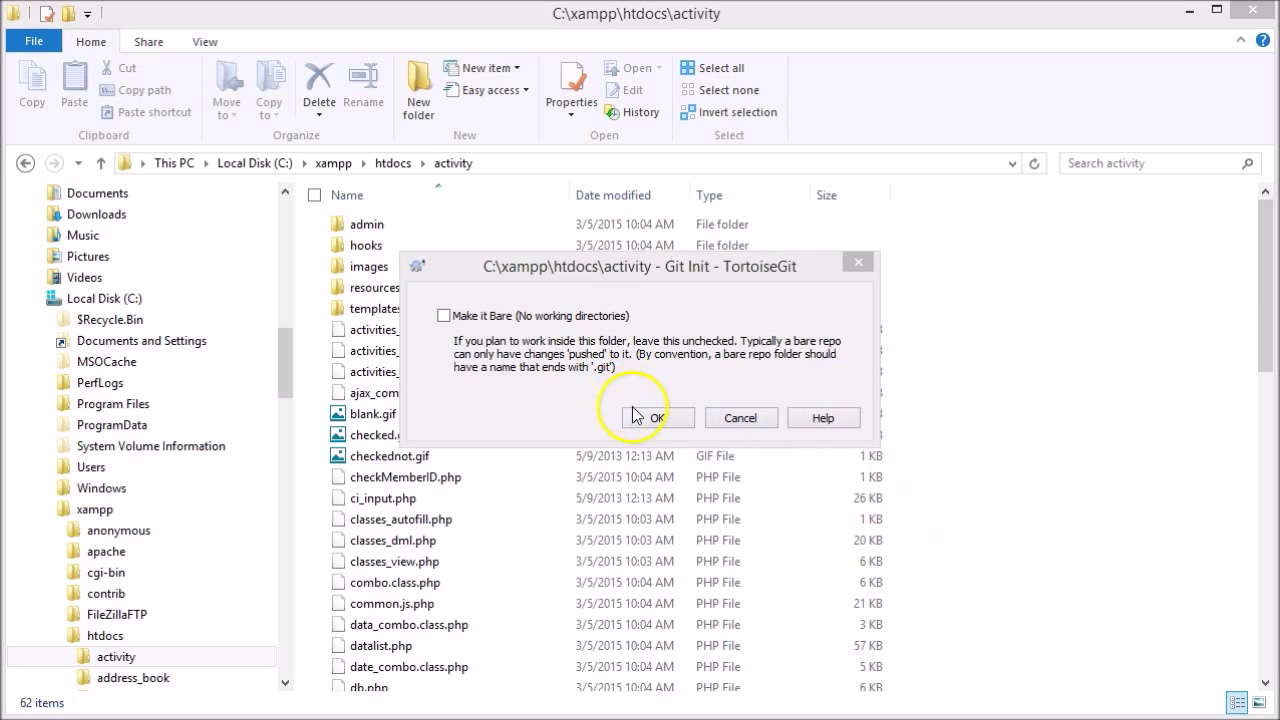
pyautogui.click(656, 417)
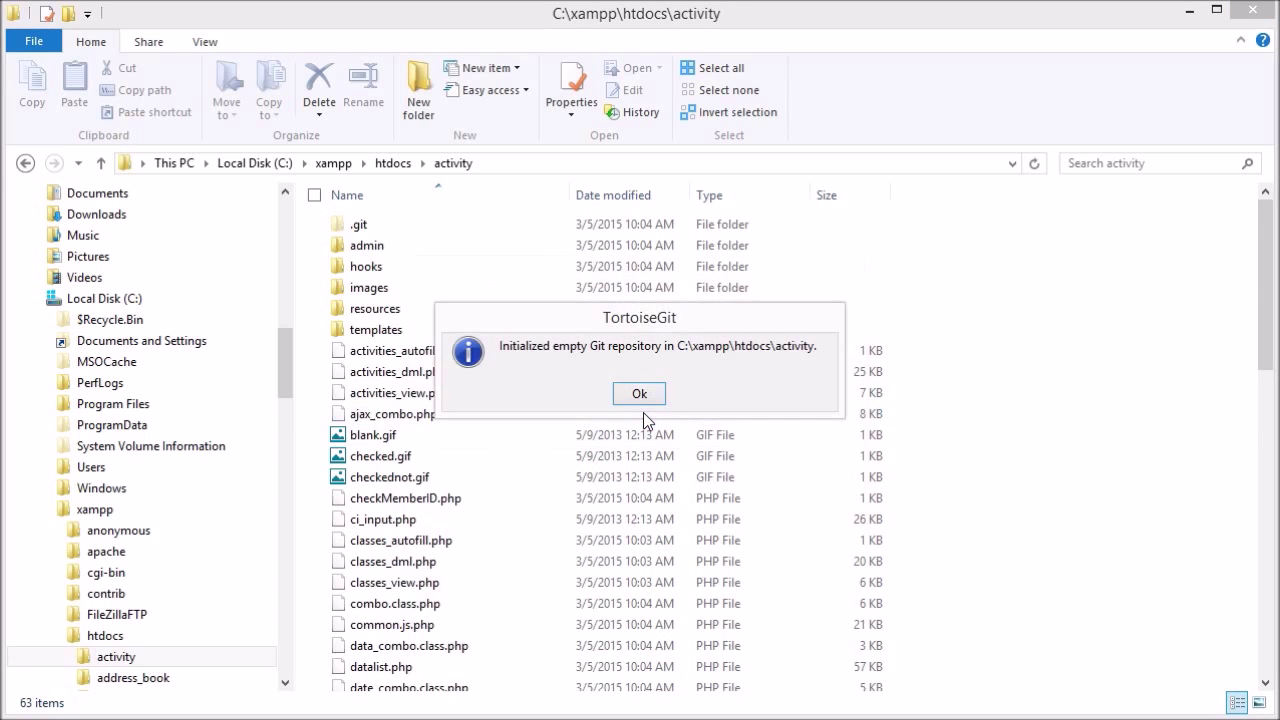
pyautogui.click(638, 392)
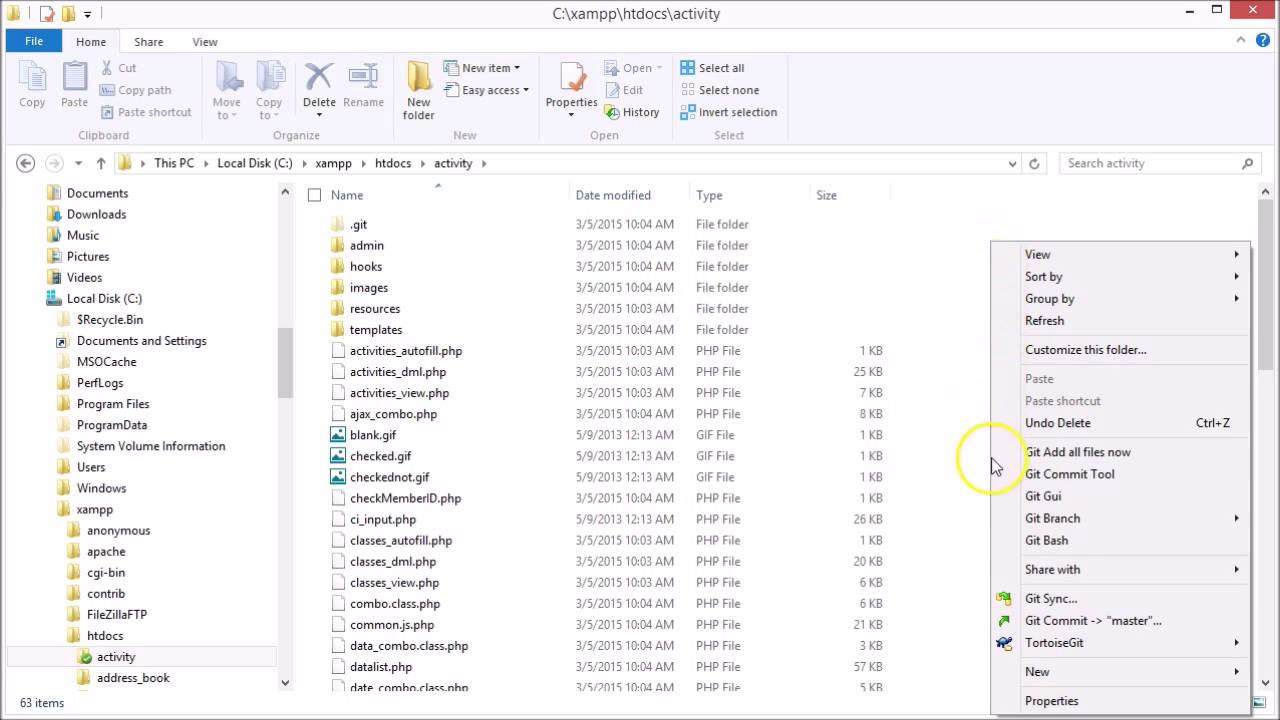
# Commit all 223 files to master with the message '1st version'.
pyautogui.click(1040, 630)
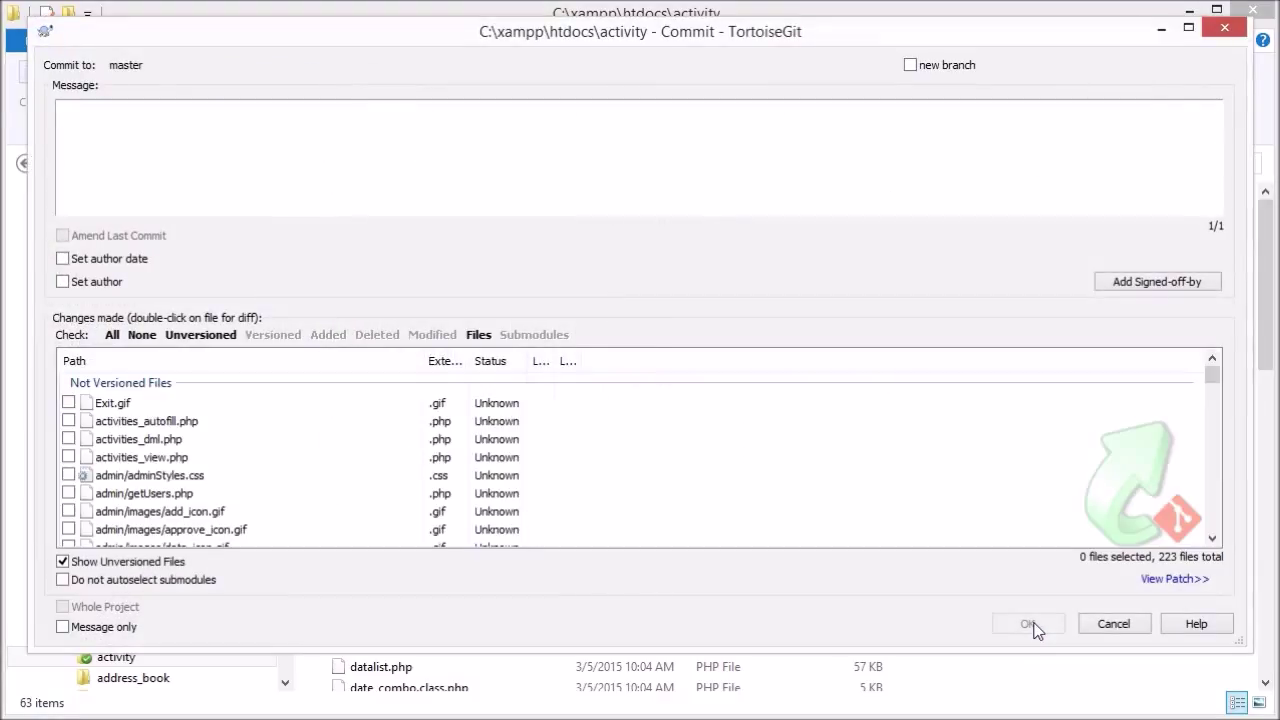
pyautogui.write('1st')
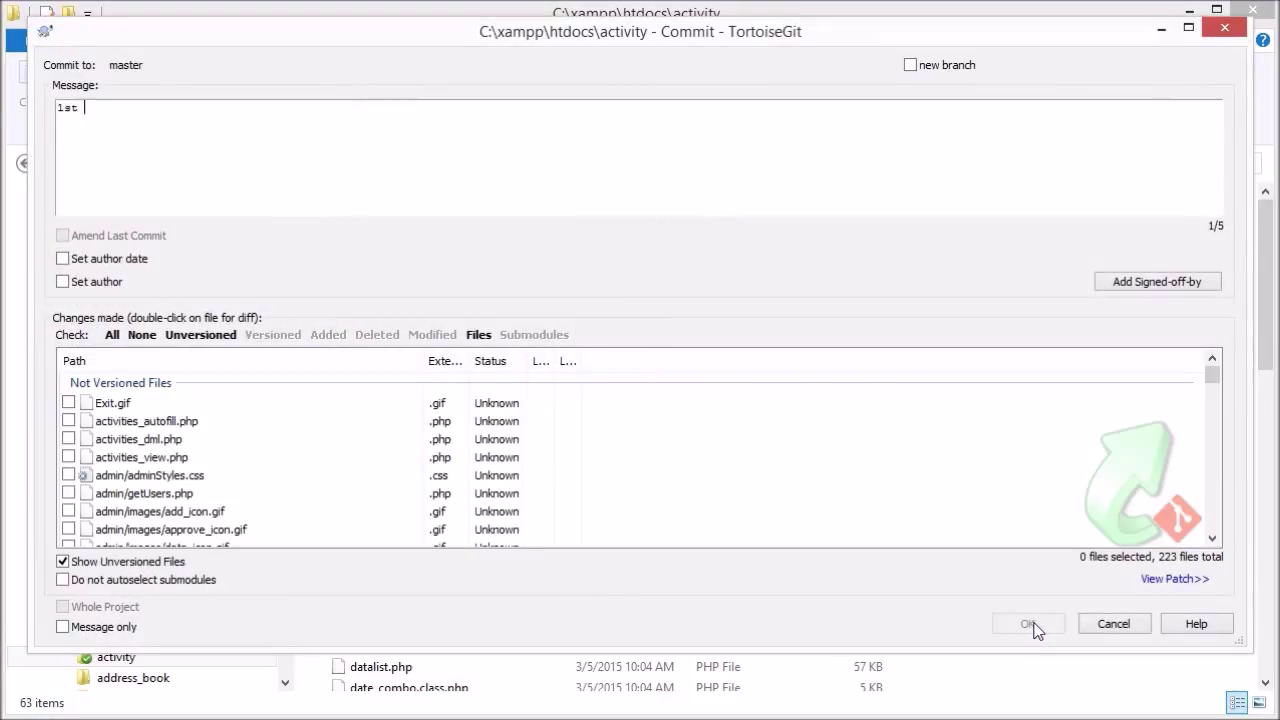
pyautogui.write('version')
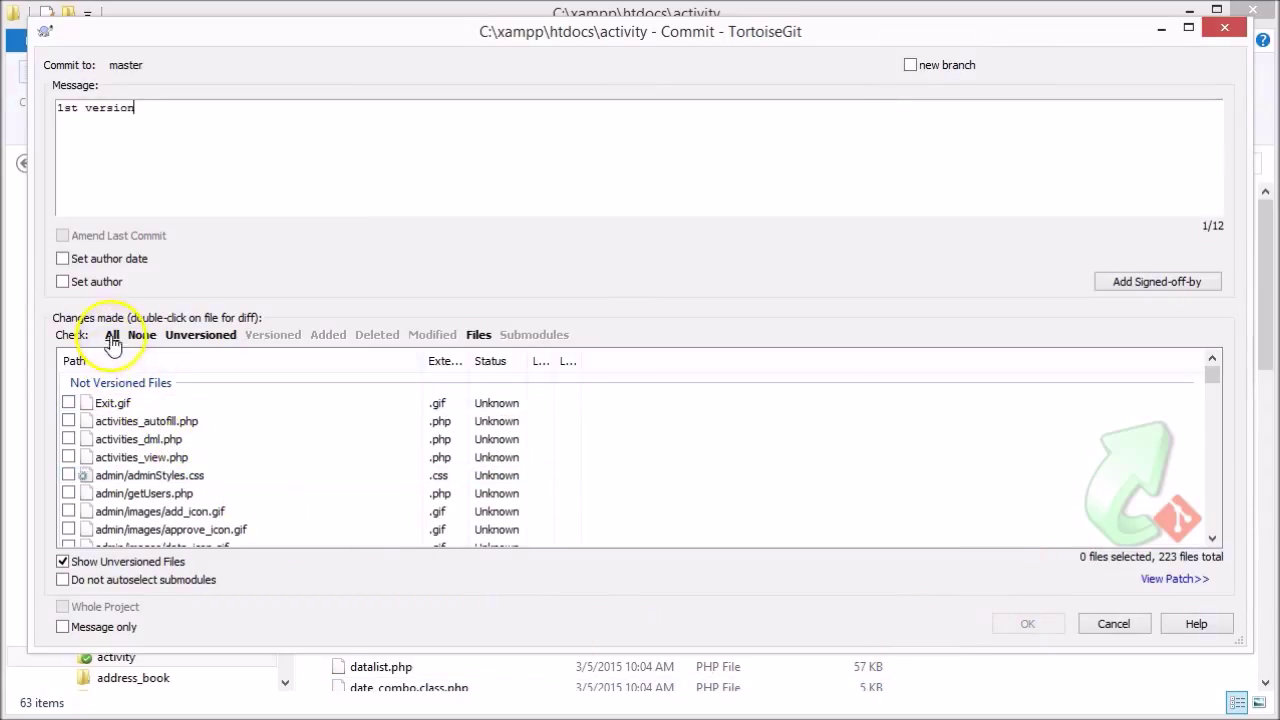
pyautogui.click(111, 335)
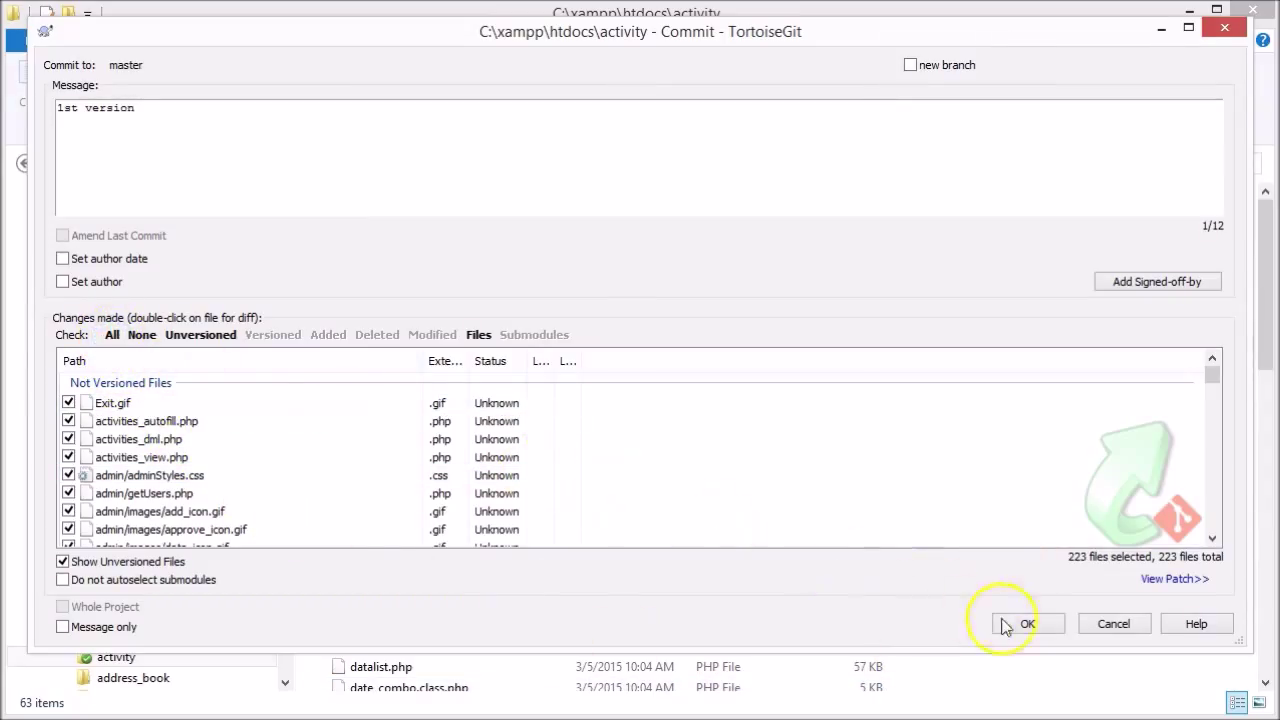
pyautogui.click(1027, 623)
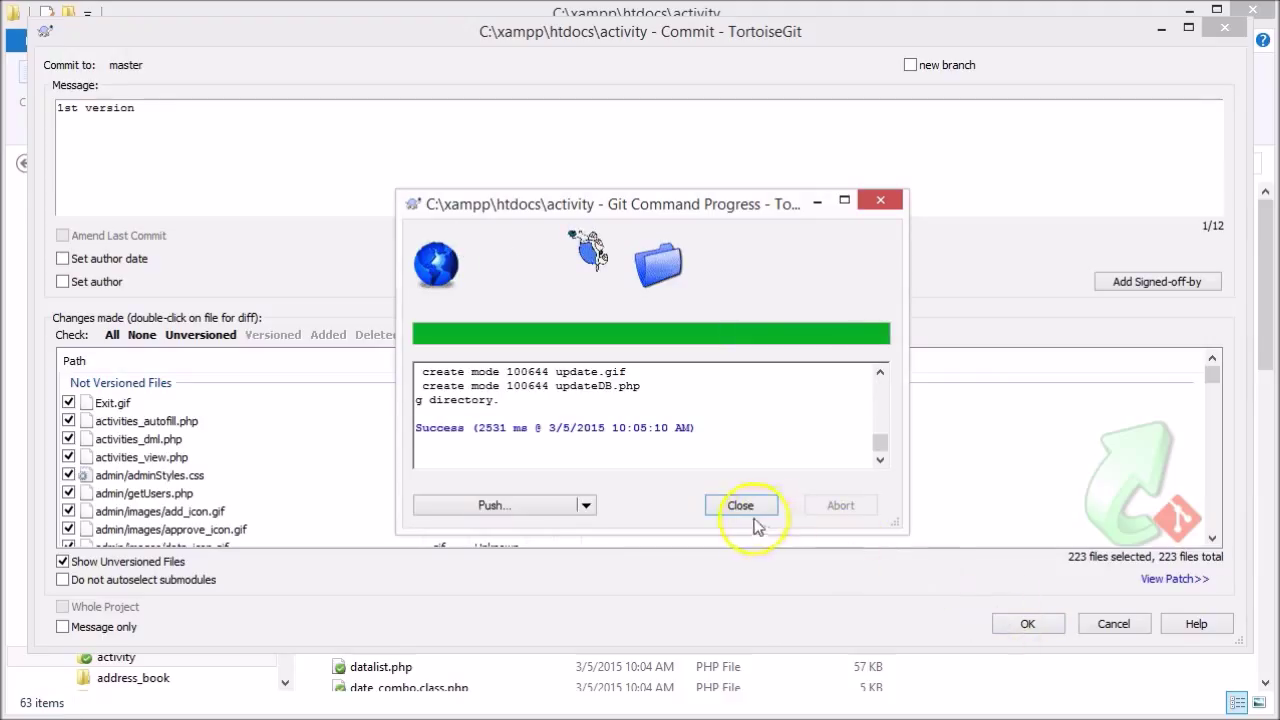
pyautogui.click(741, 505)
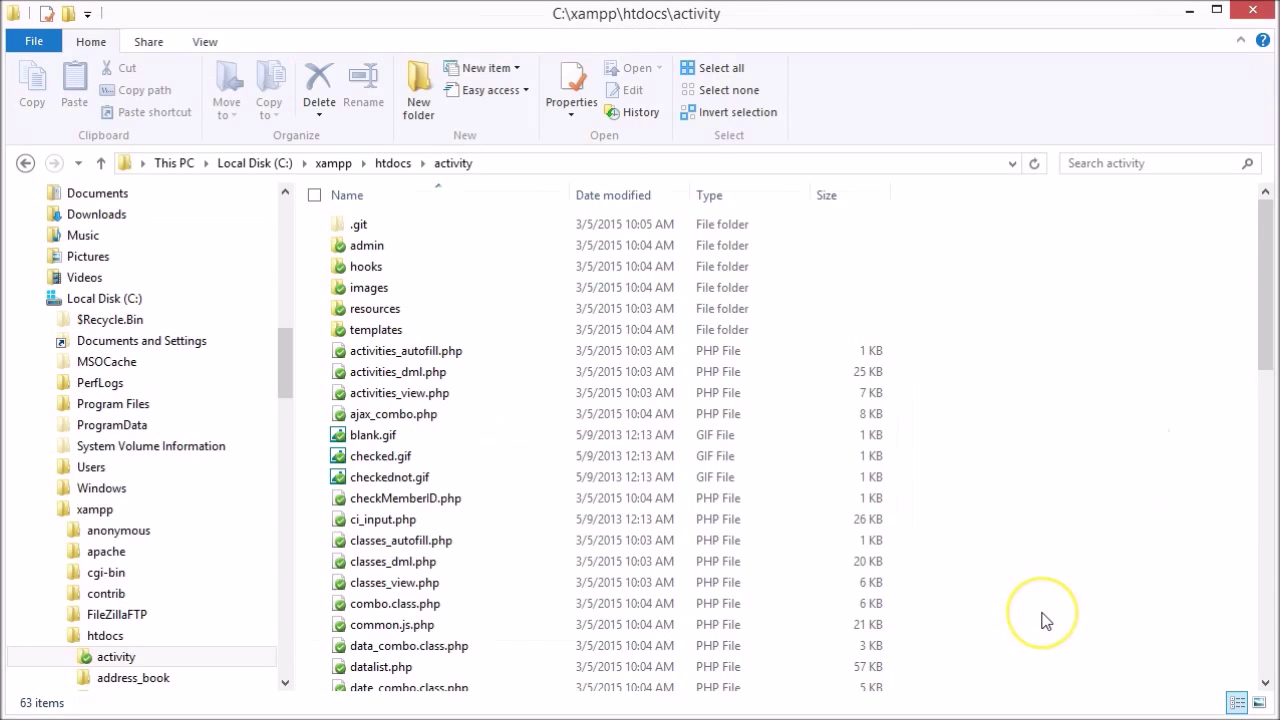
pyautogui.moveTo(1046, 620)
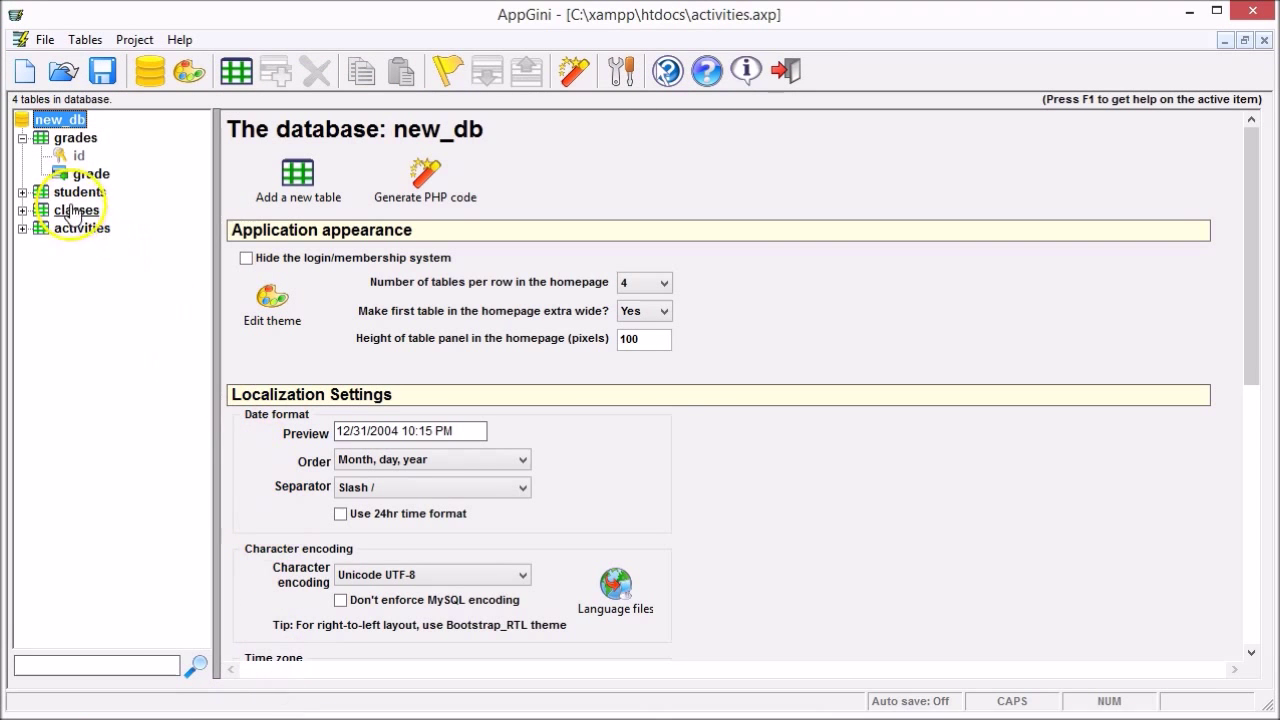
# Inspect the students and classes table settings, typing 'Name'.
pyautogui.click(76, 191)
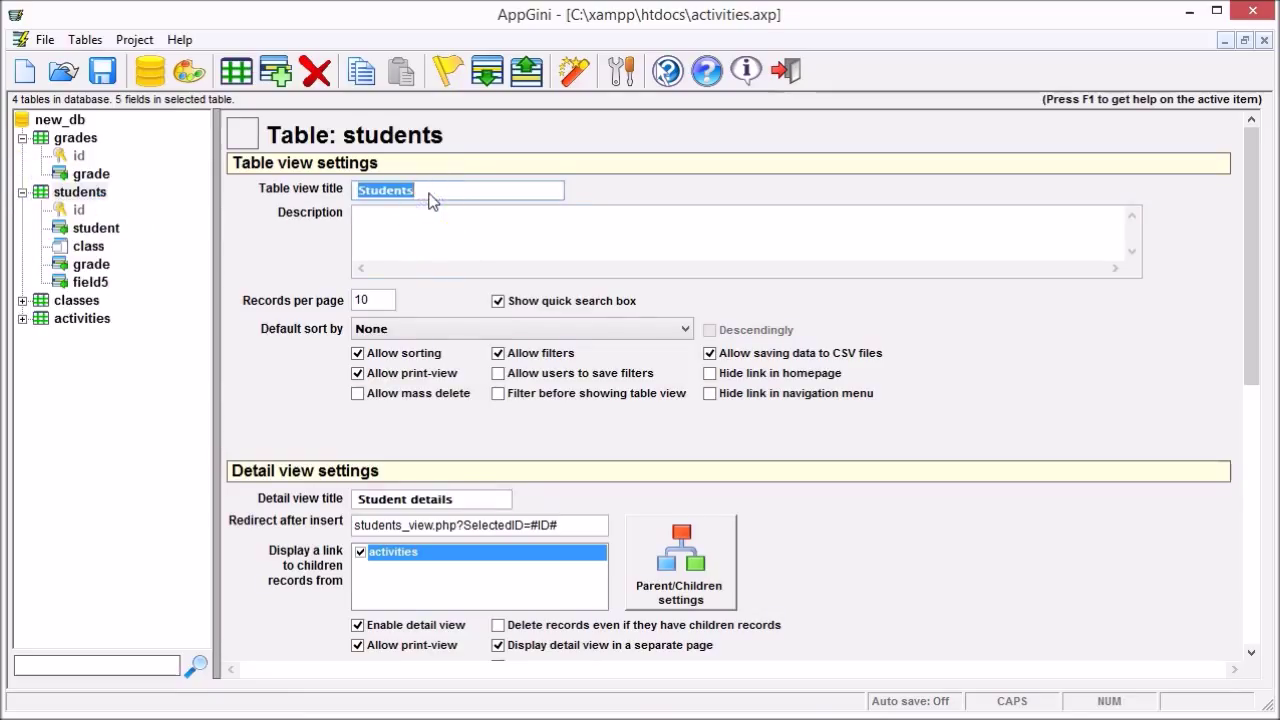
pyautogui.write('Name')
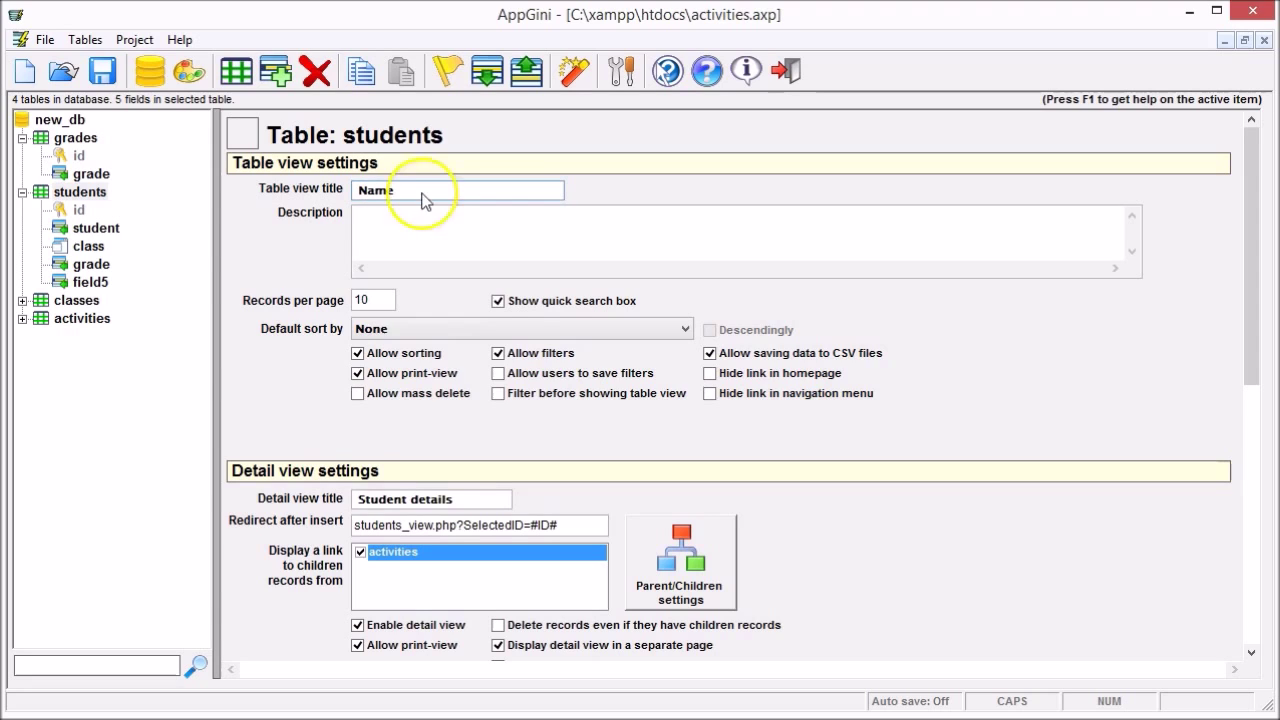
pyautogui.click(75, 300)
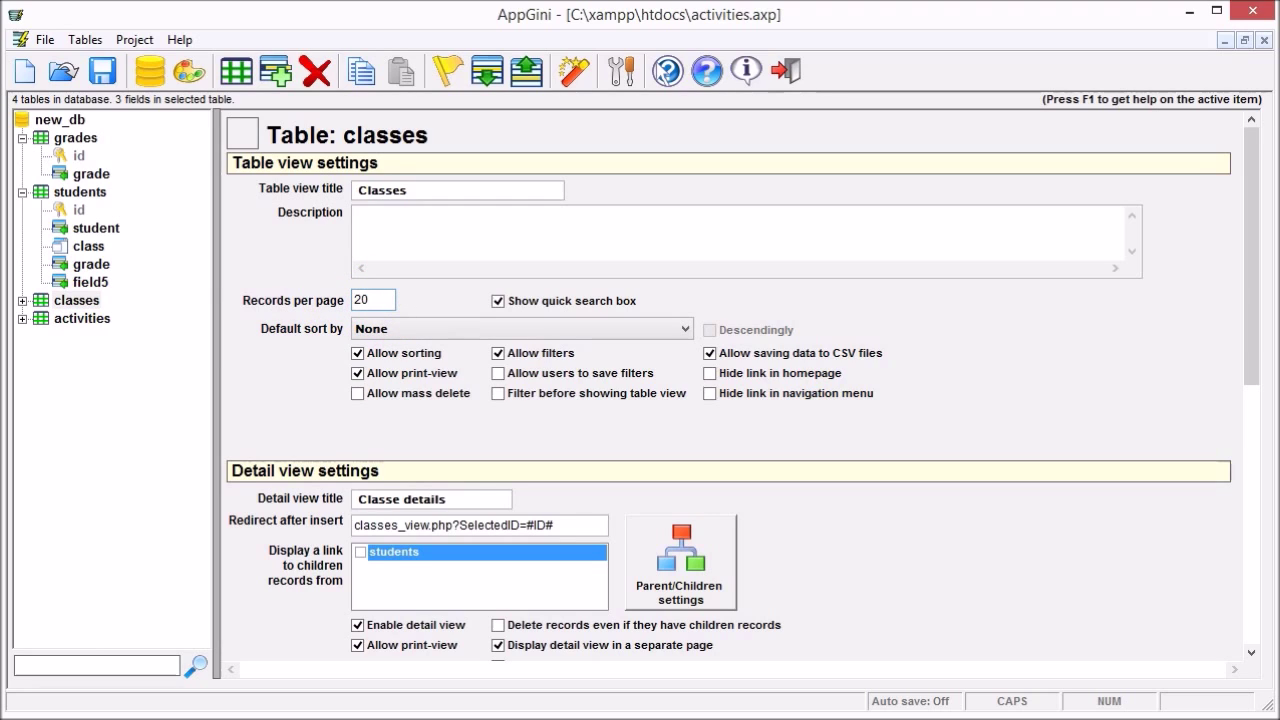
# Change the activities table's activity field length from 40 to 80 and begin regeneration.
pyautogui.click(23, 318)
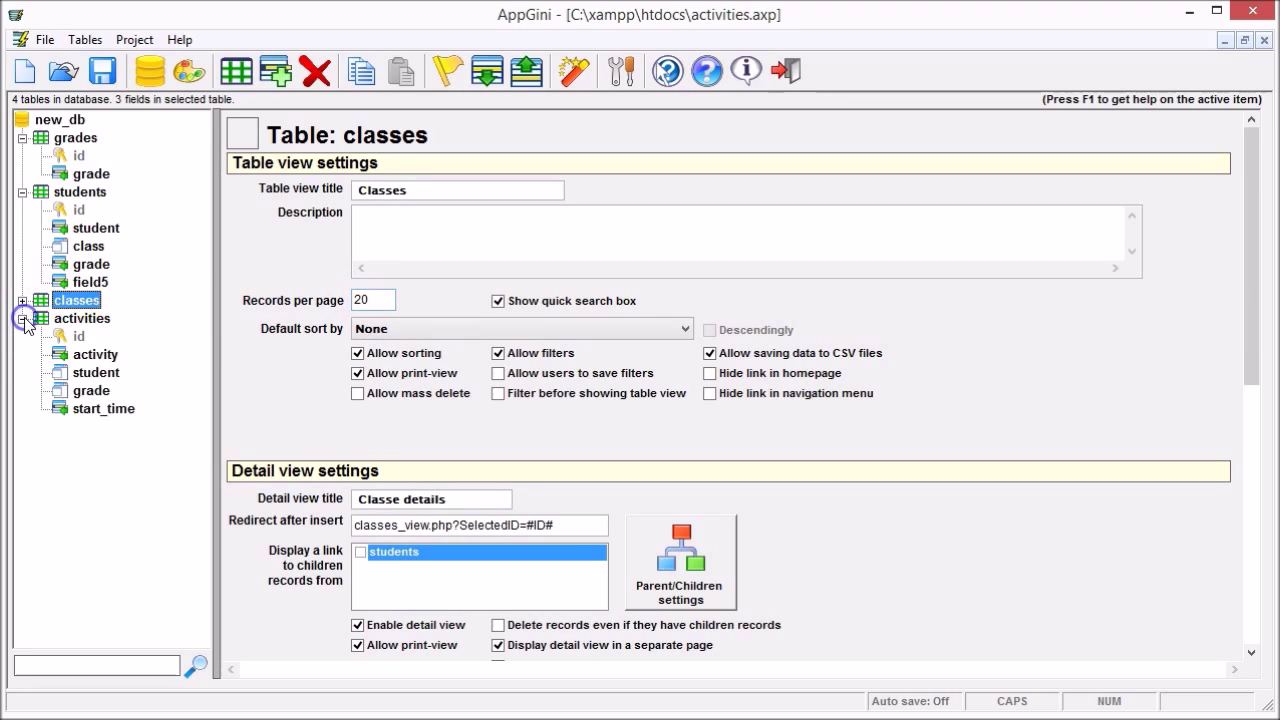
pyautogui.click(95, 354)
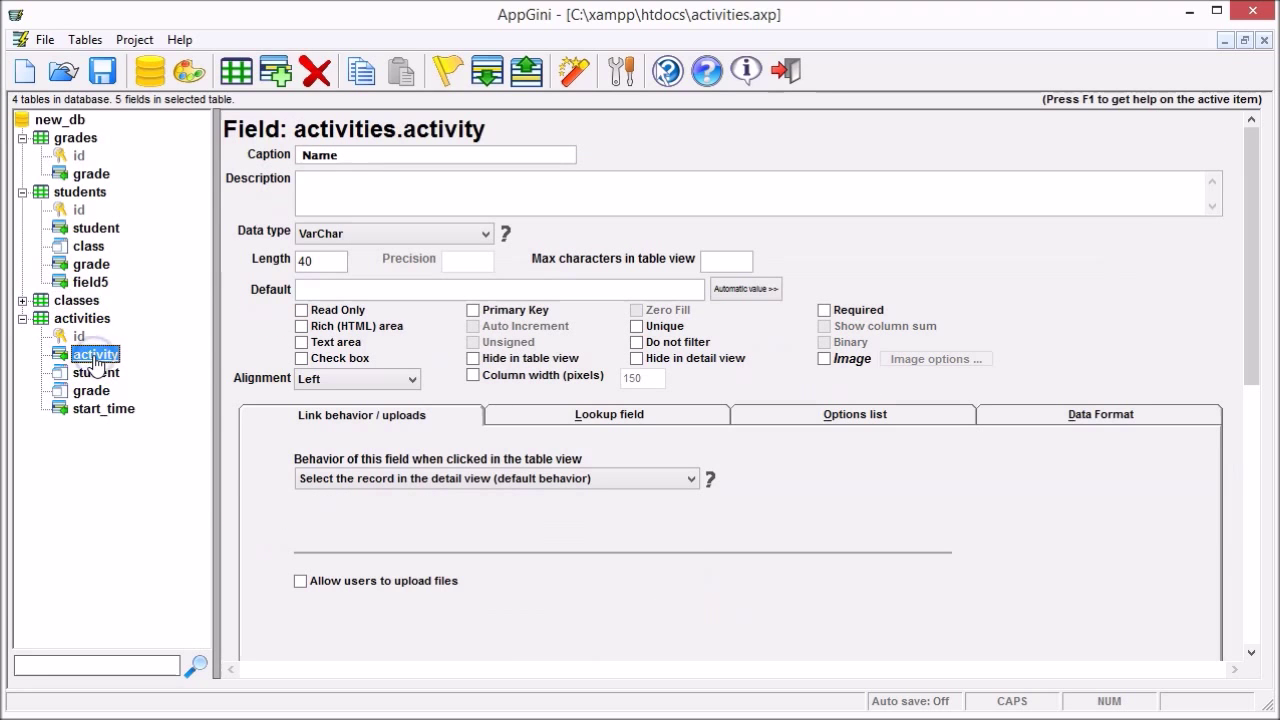
pyautogui.tripleClick(320, 261)
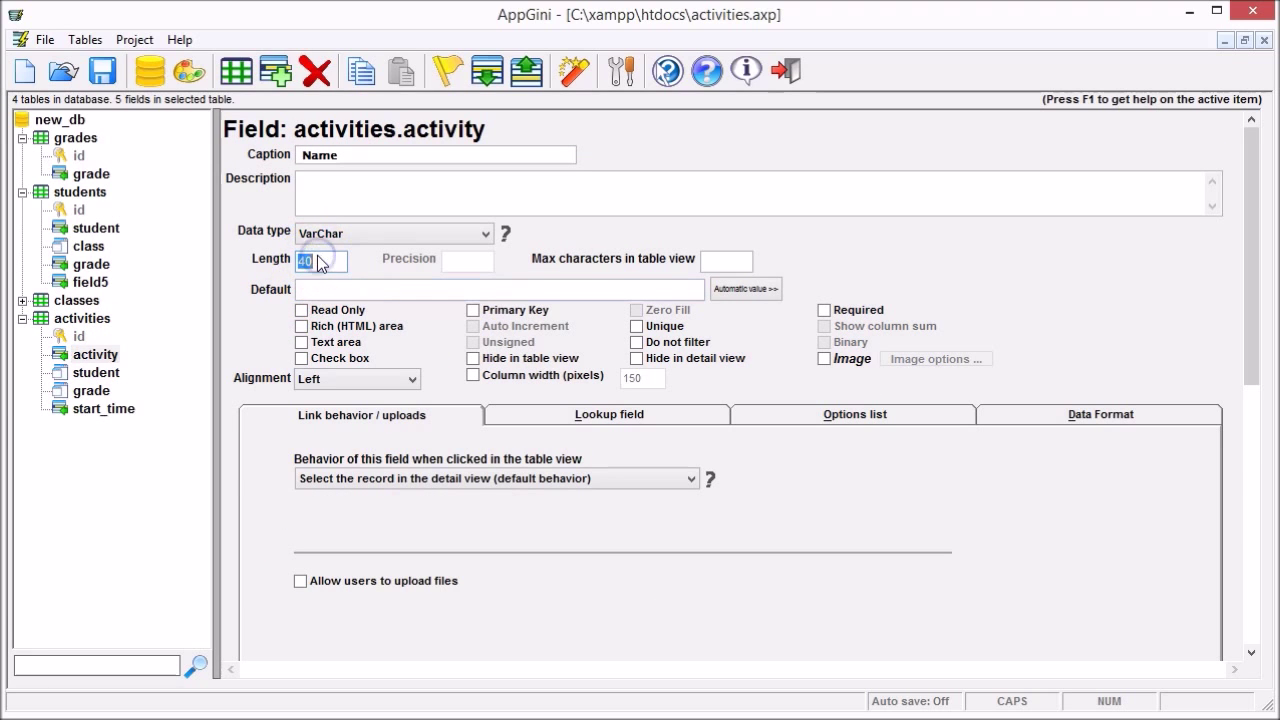
pyautogui.write('80')
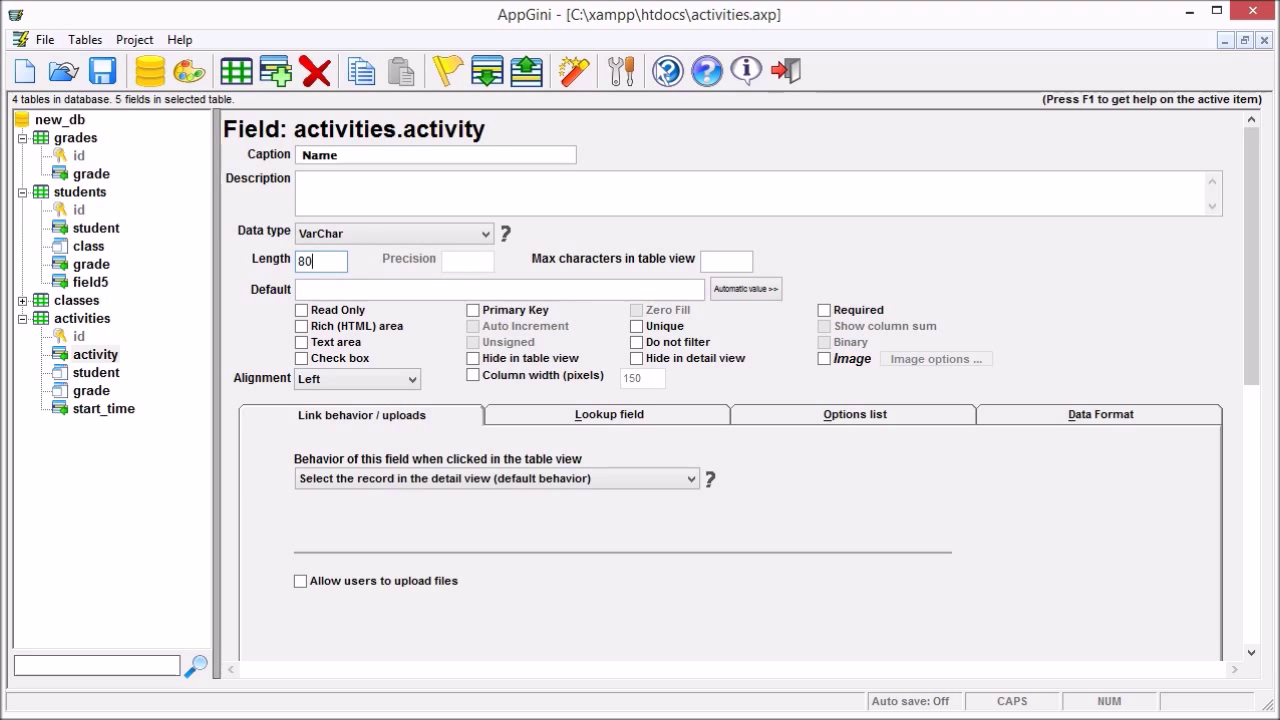
pyautogui.click(573, 71)
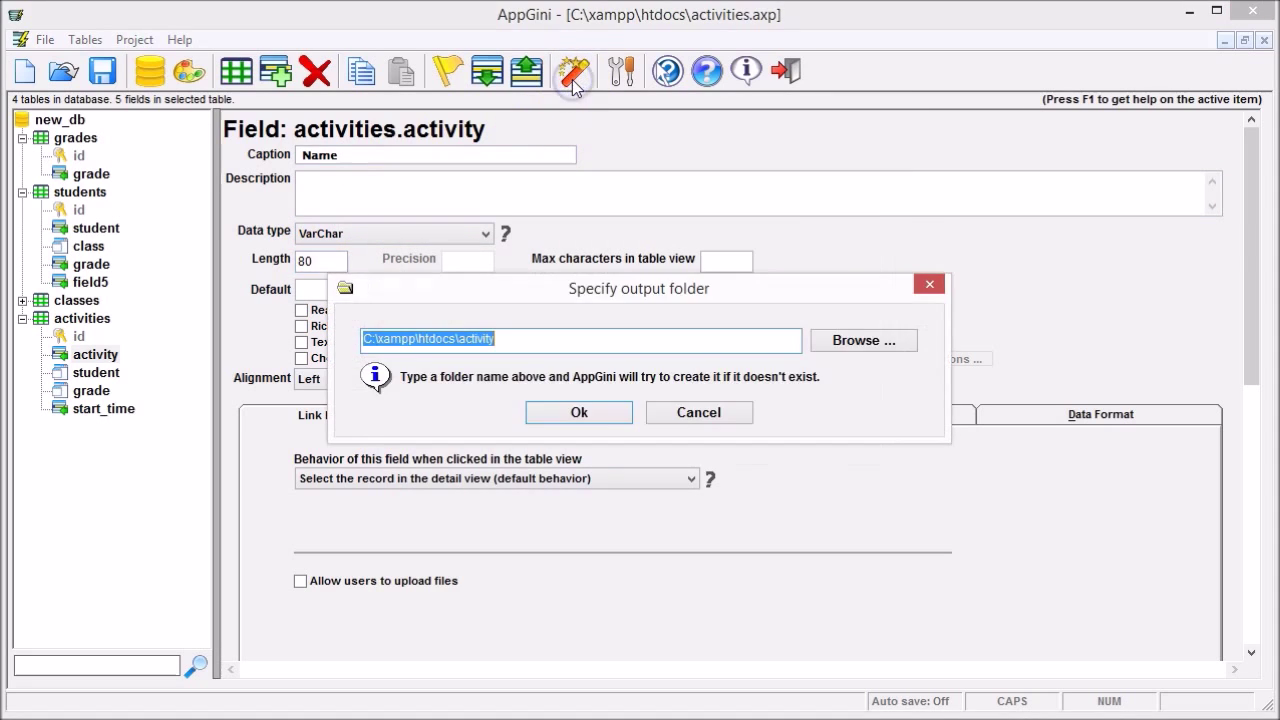
# Regenerate into the activity folder, choosing Overwrite All, and close the status window.
pyautogui.click(578, 412)
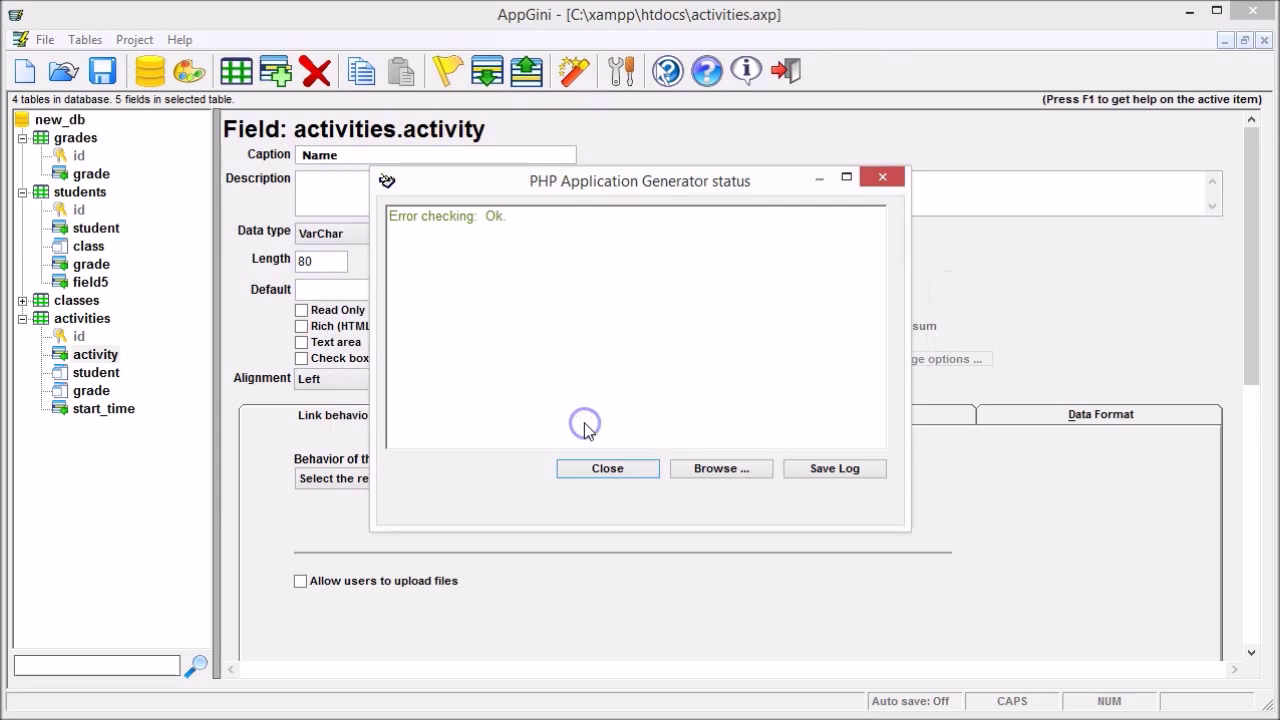
pyautogui.click(607, 468)
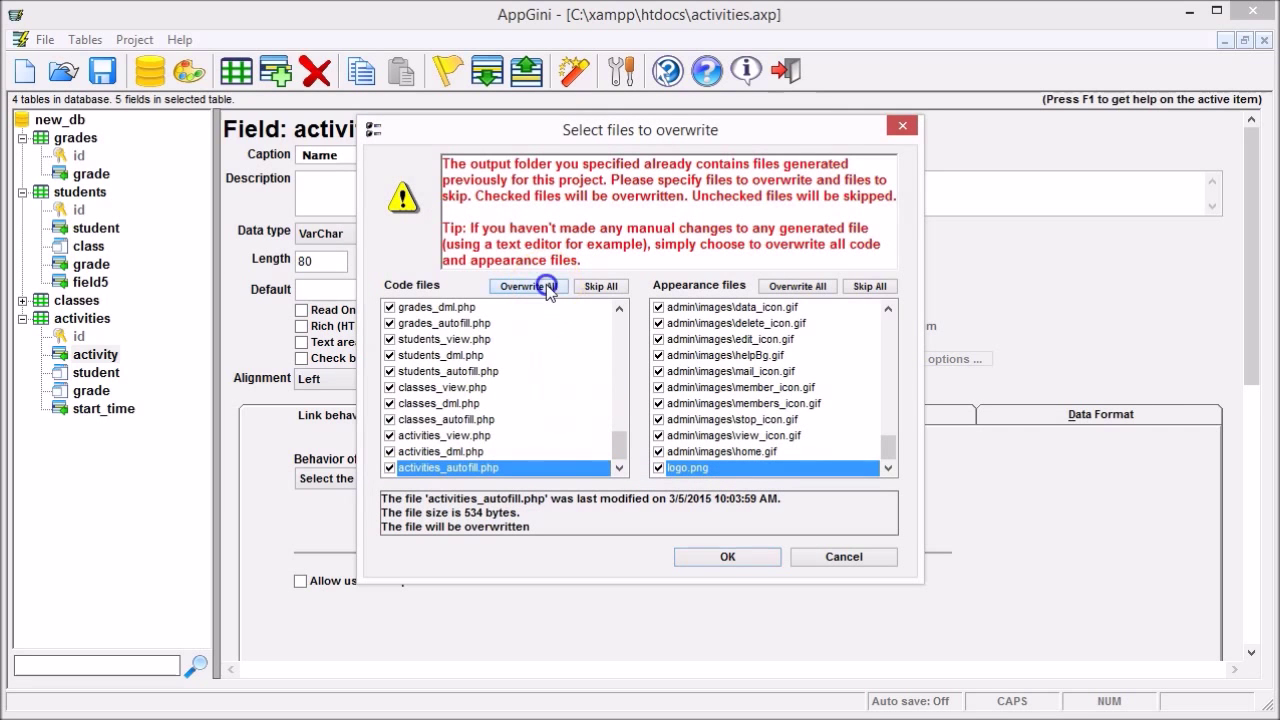
pyautogui.moveTo(755, 557)
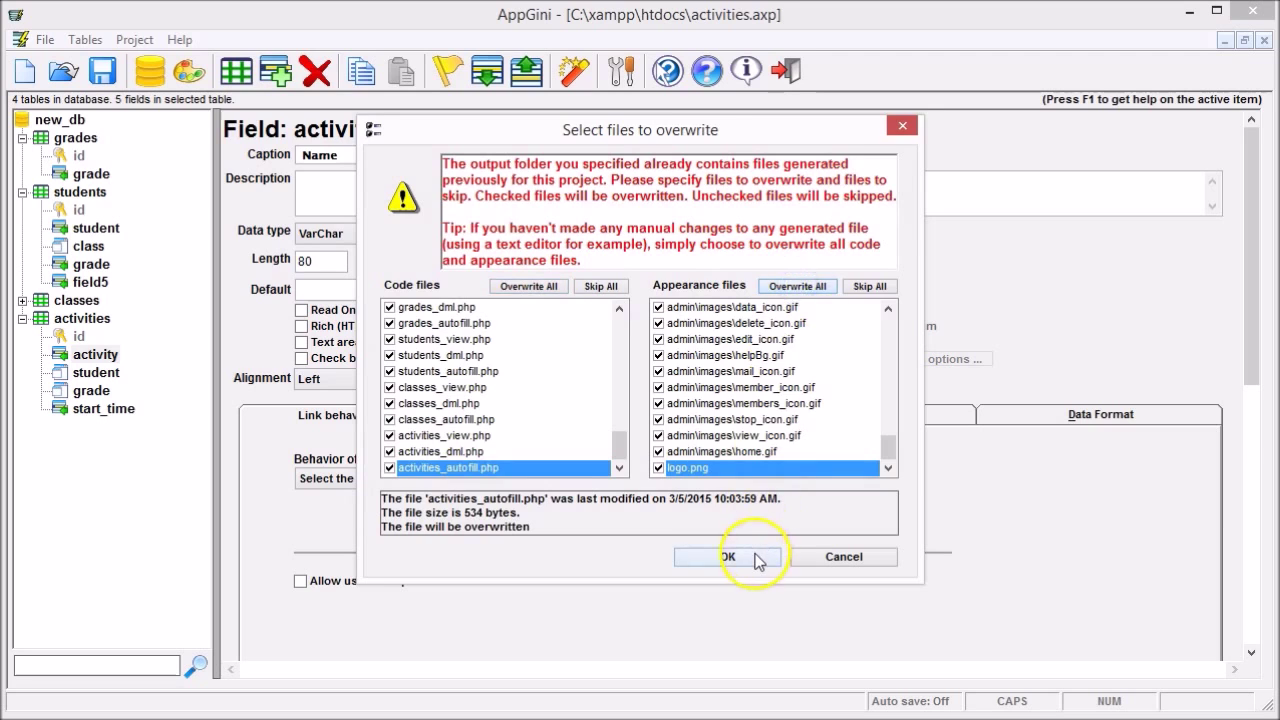
pyautogui.click(727, 557)
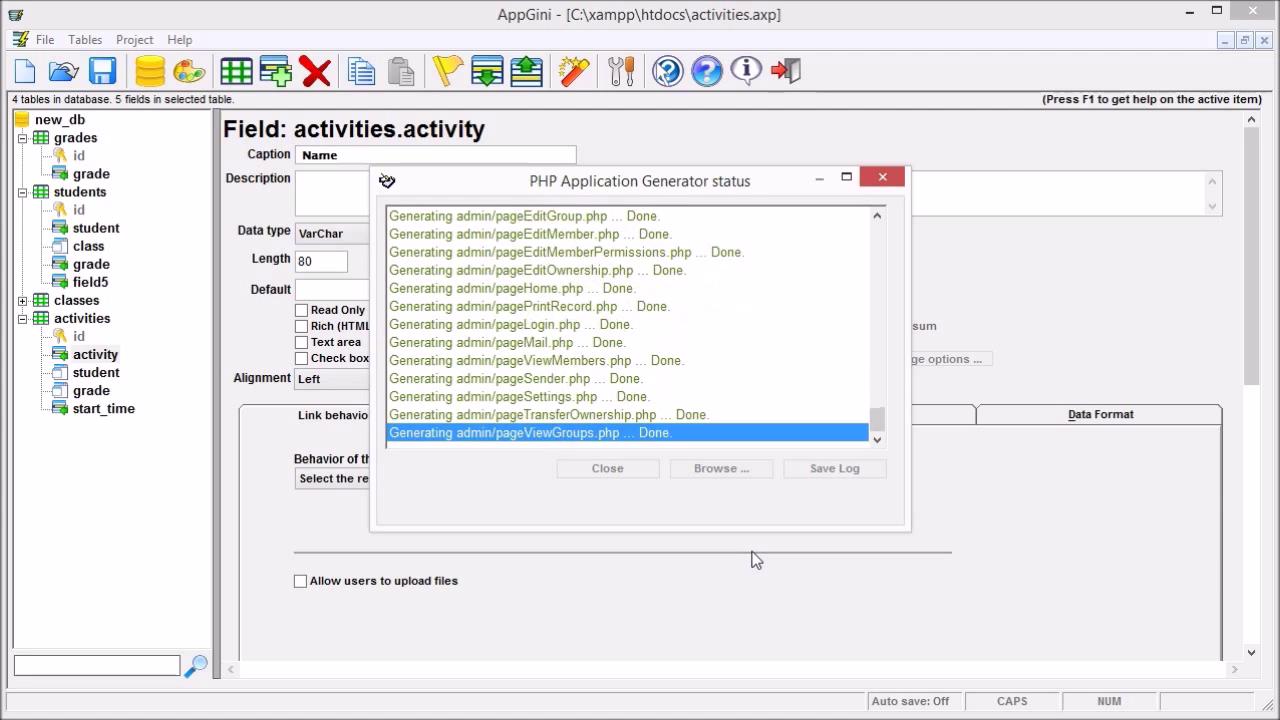
pyautogui.click(607, 468)
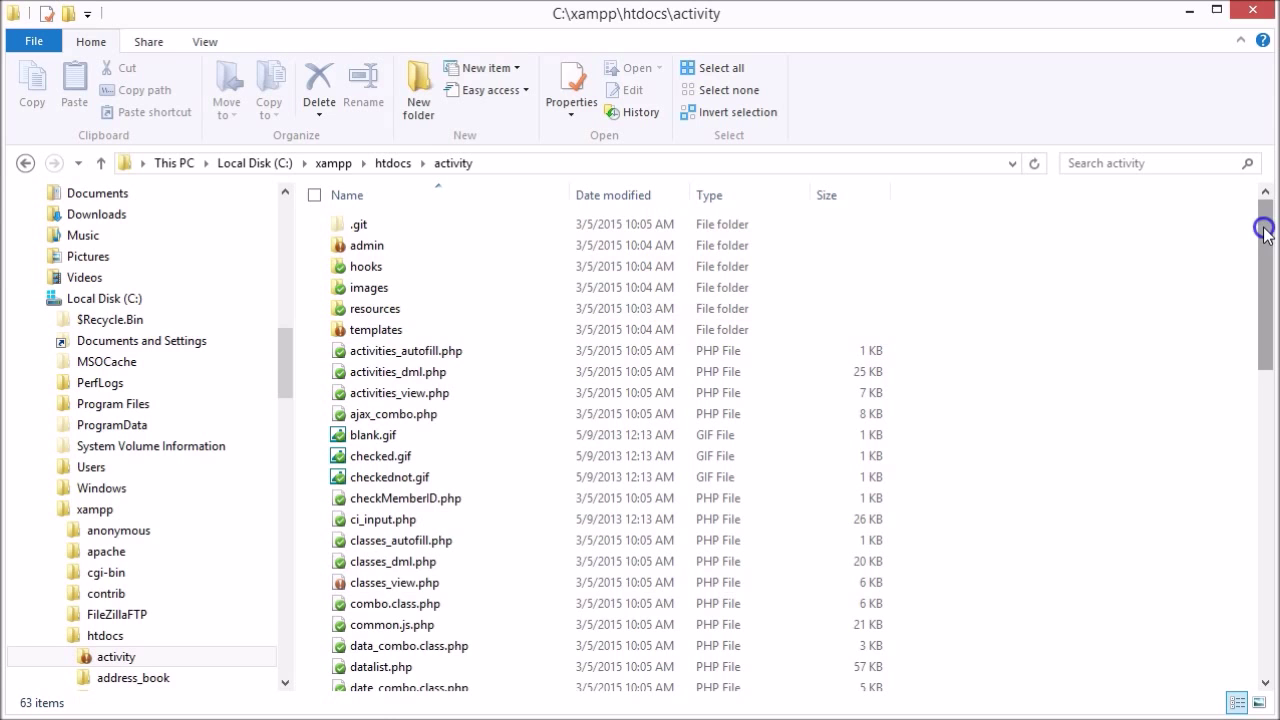
pyautogui.scroll(-3)
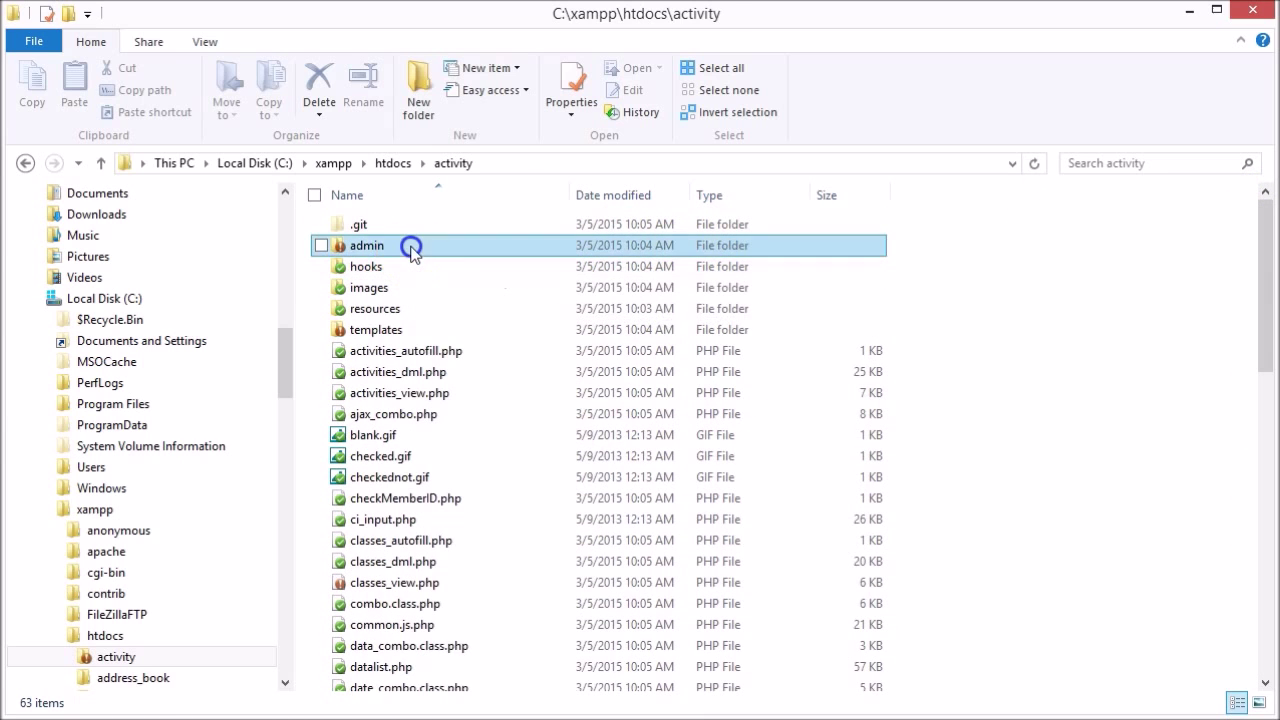
pyautogui.doubleClick(368, 245)
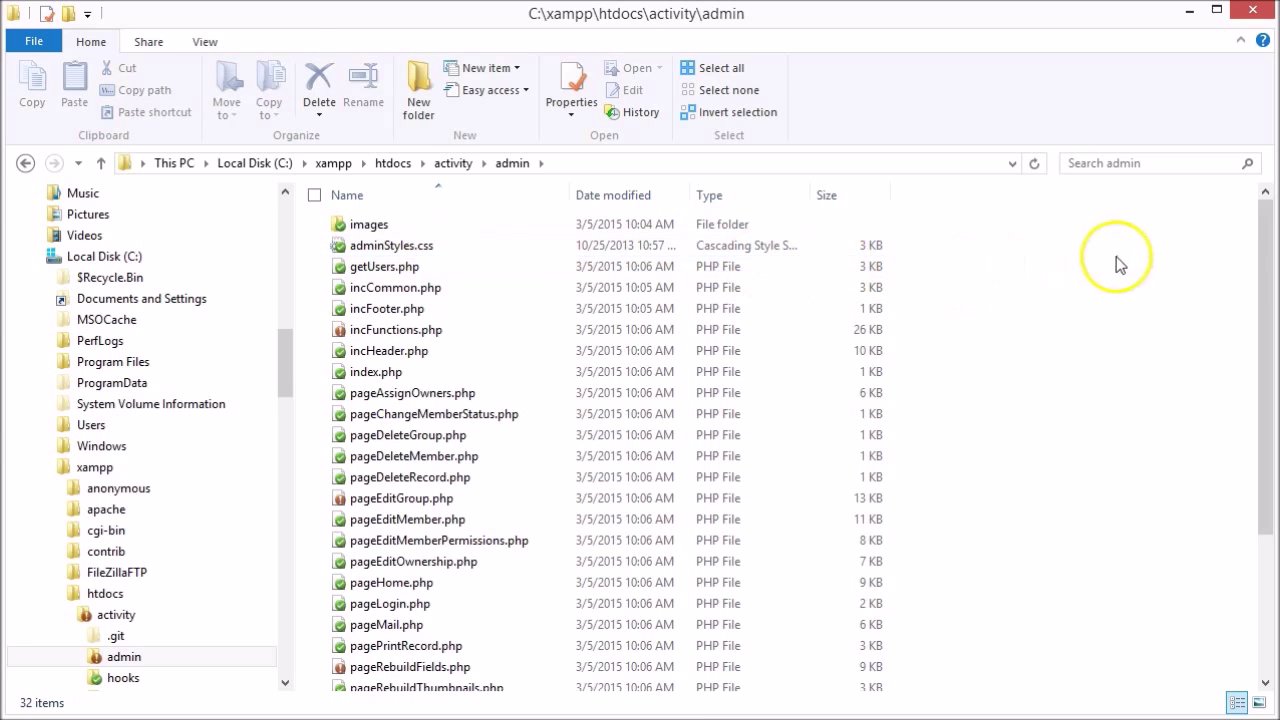
pyautogui.scroll(-3)
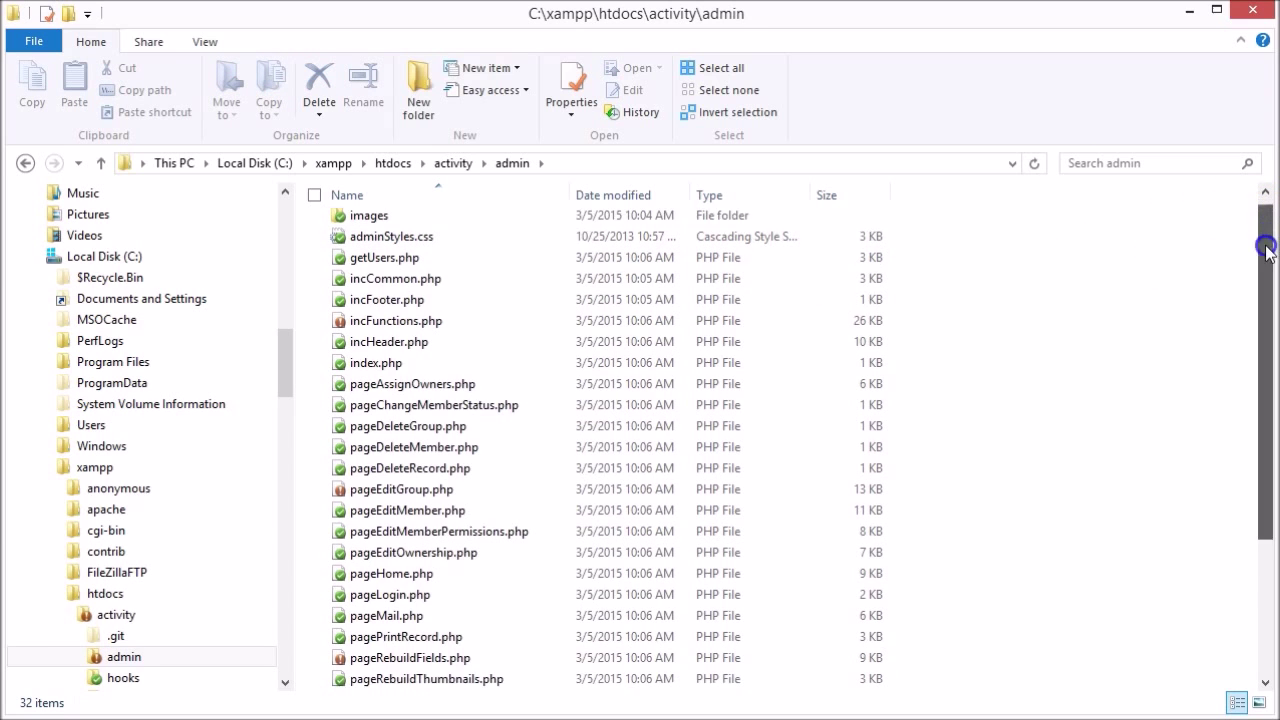
pyautogui.scroll(-3)
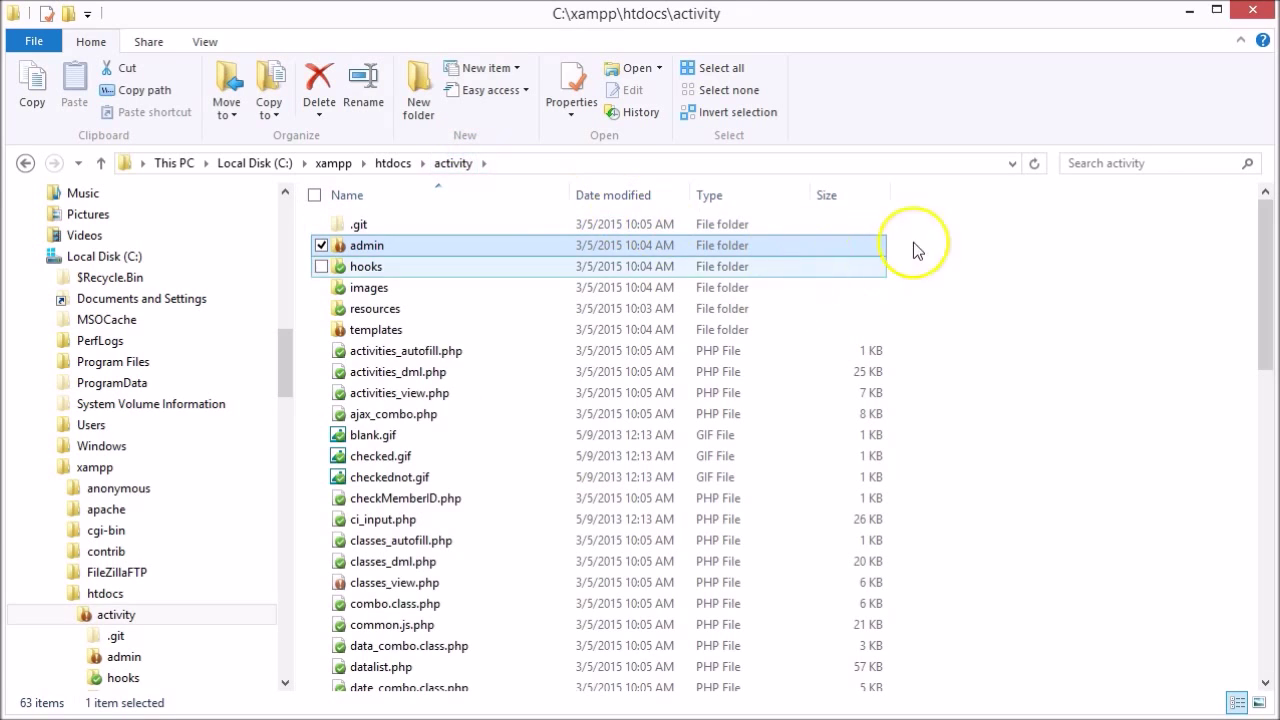
# Commit the 11 modified files with a title, records-per-page and cell-length change message.
pyautogui.rightClick(913, 243)
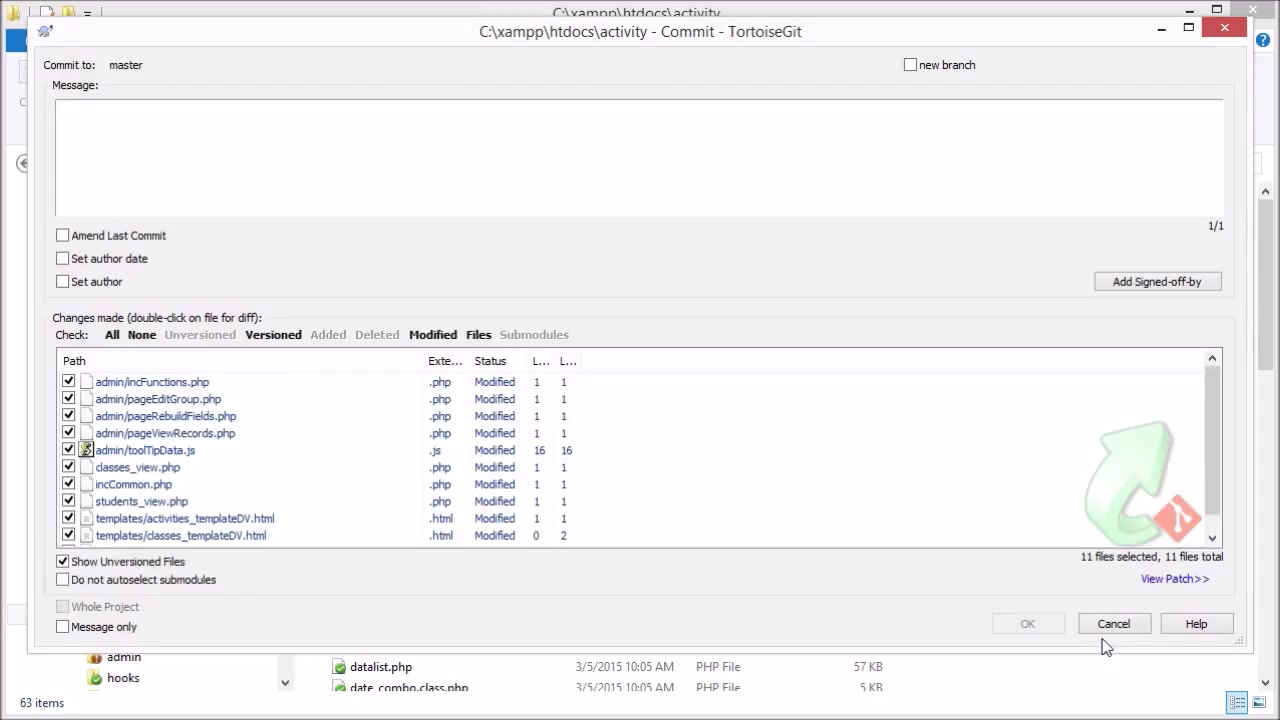
pyautogui.write('Changed')
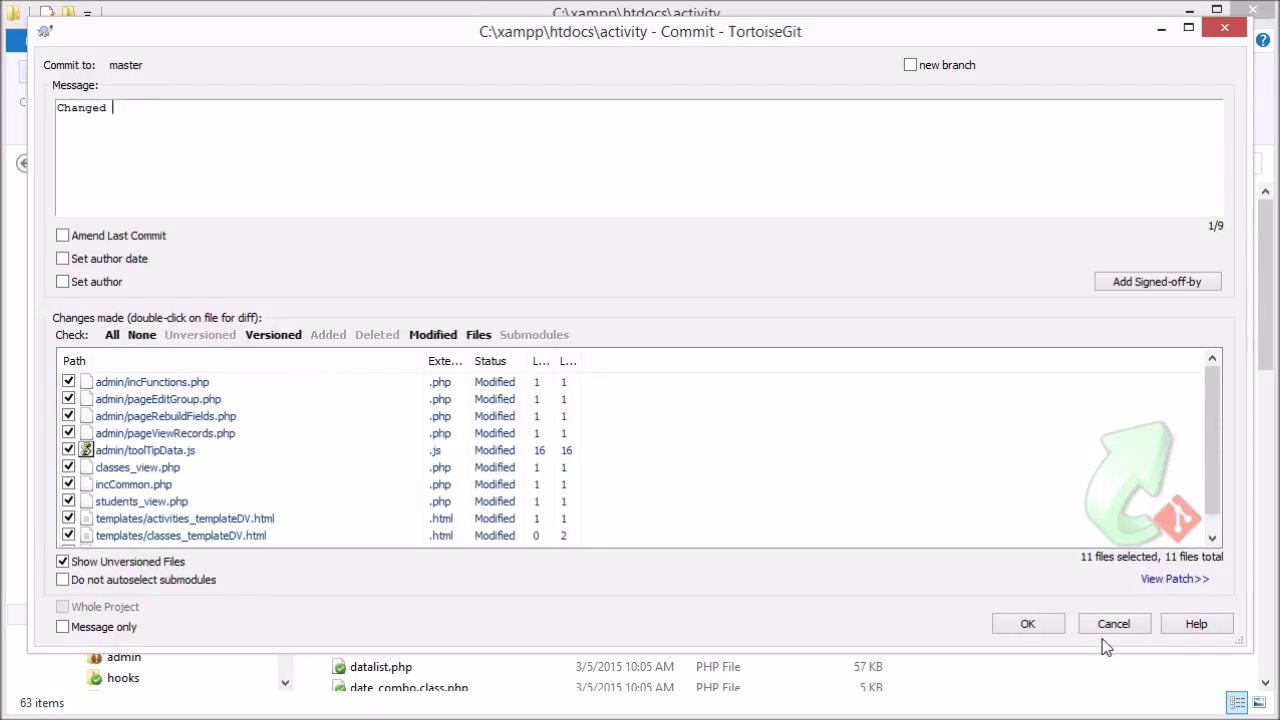
pyautogui.write('table title to name')
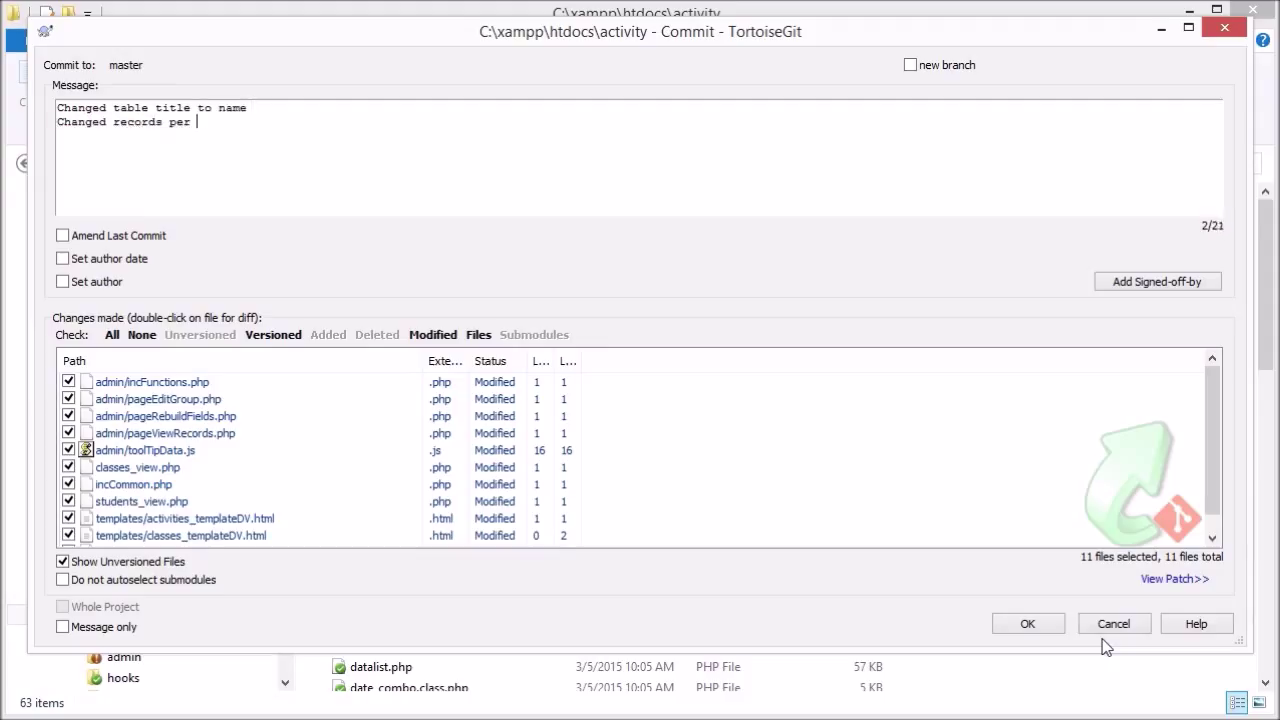
pyautogui.write('page')
pyautogui.write('Changed cell ')
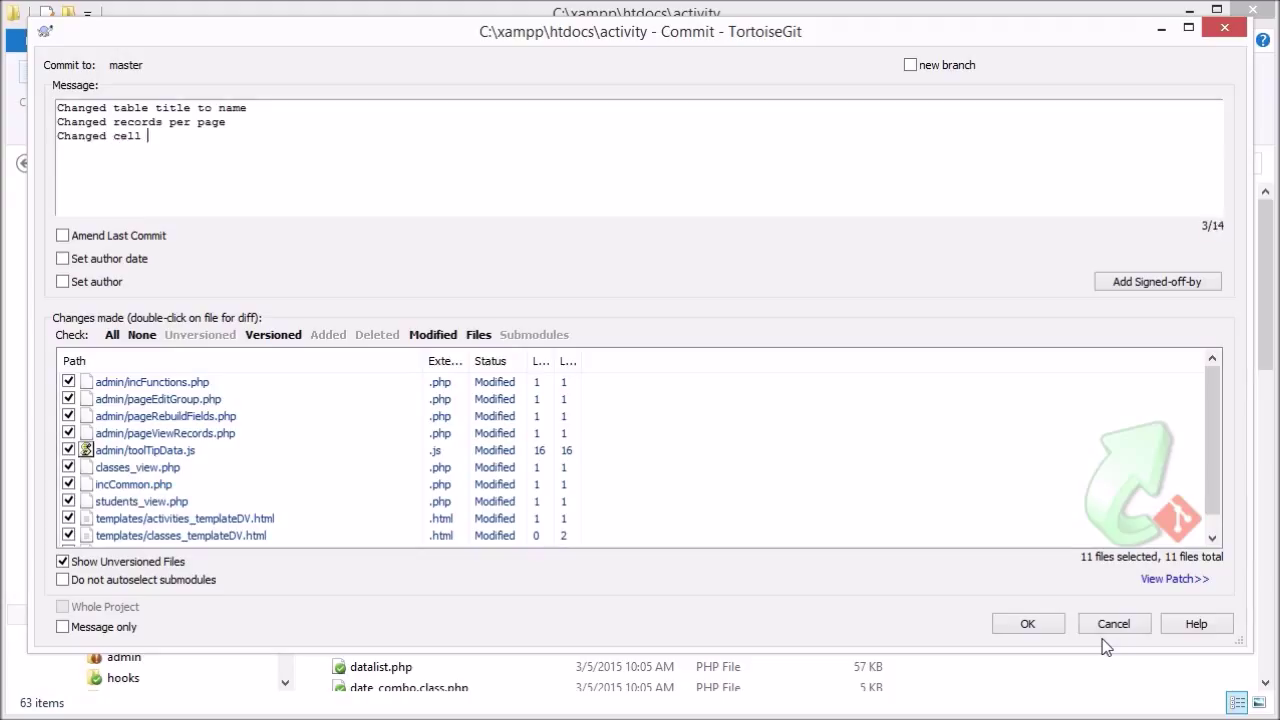
pyautogui.write('length')
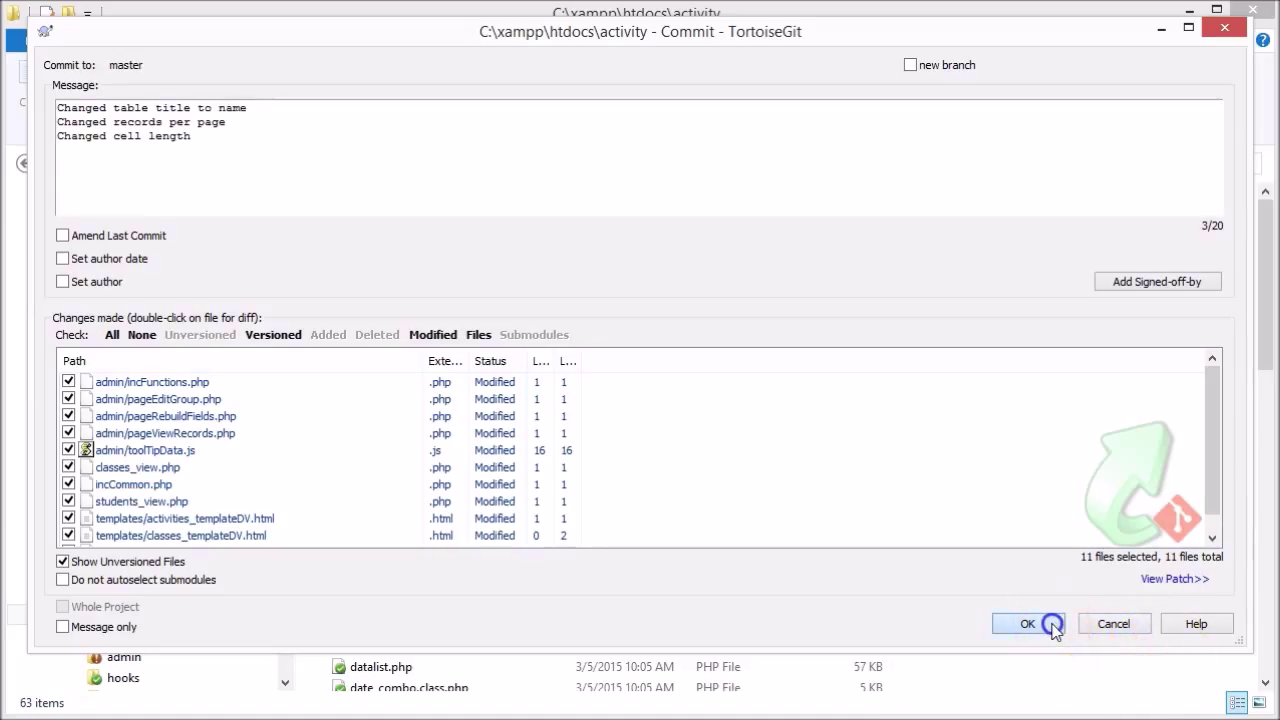
pyautogui.click(1028, 623)
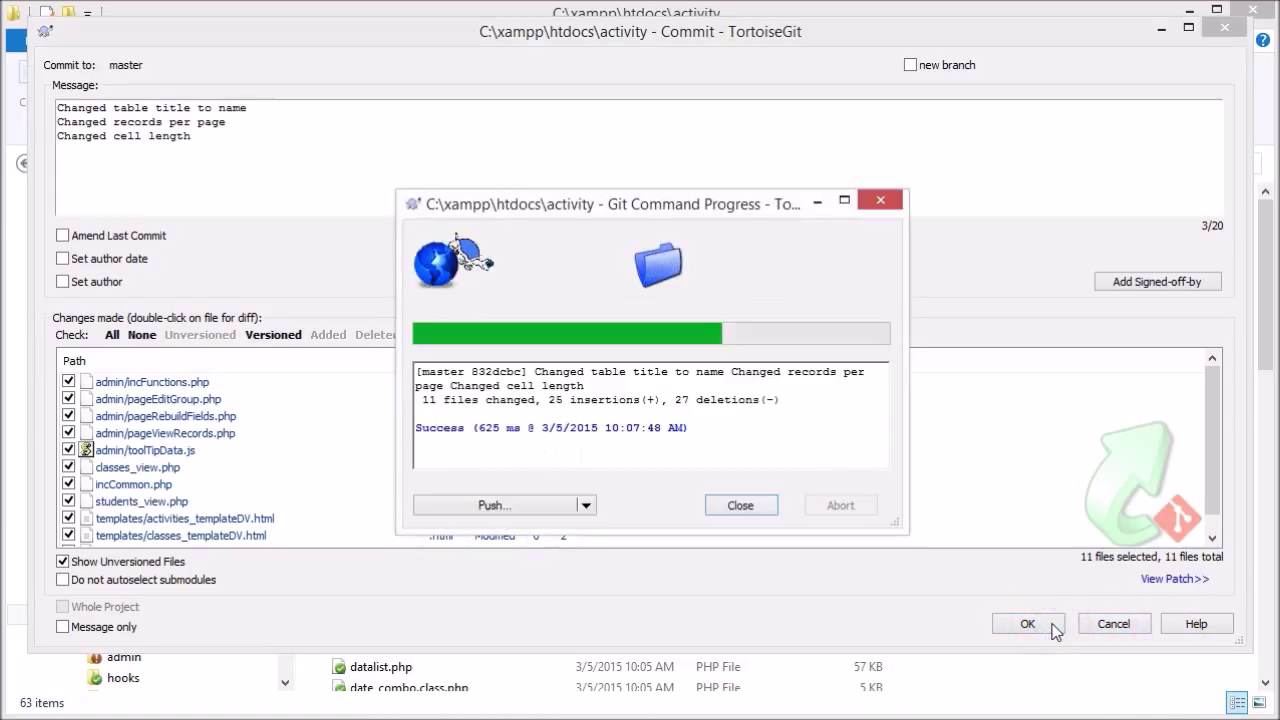
pyautogui.moveTo(741, 505)
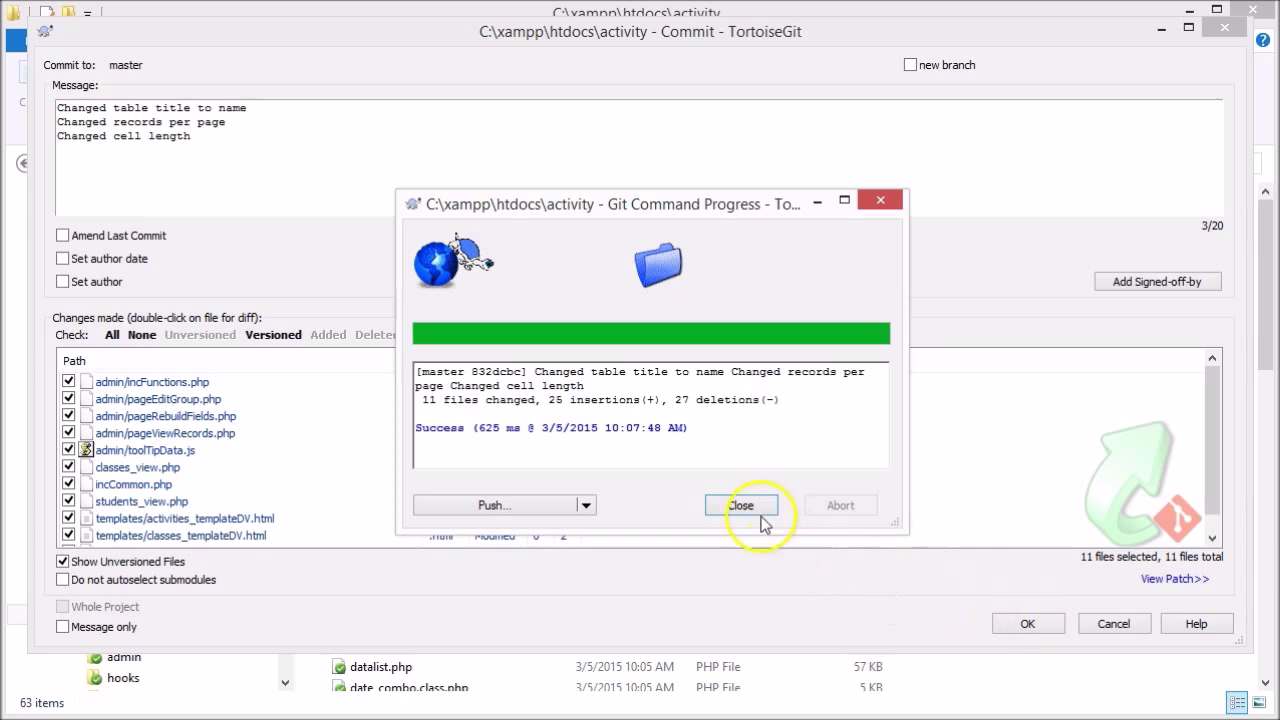
pyautogui.click(741, 504)
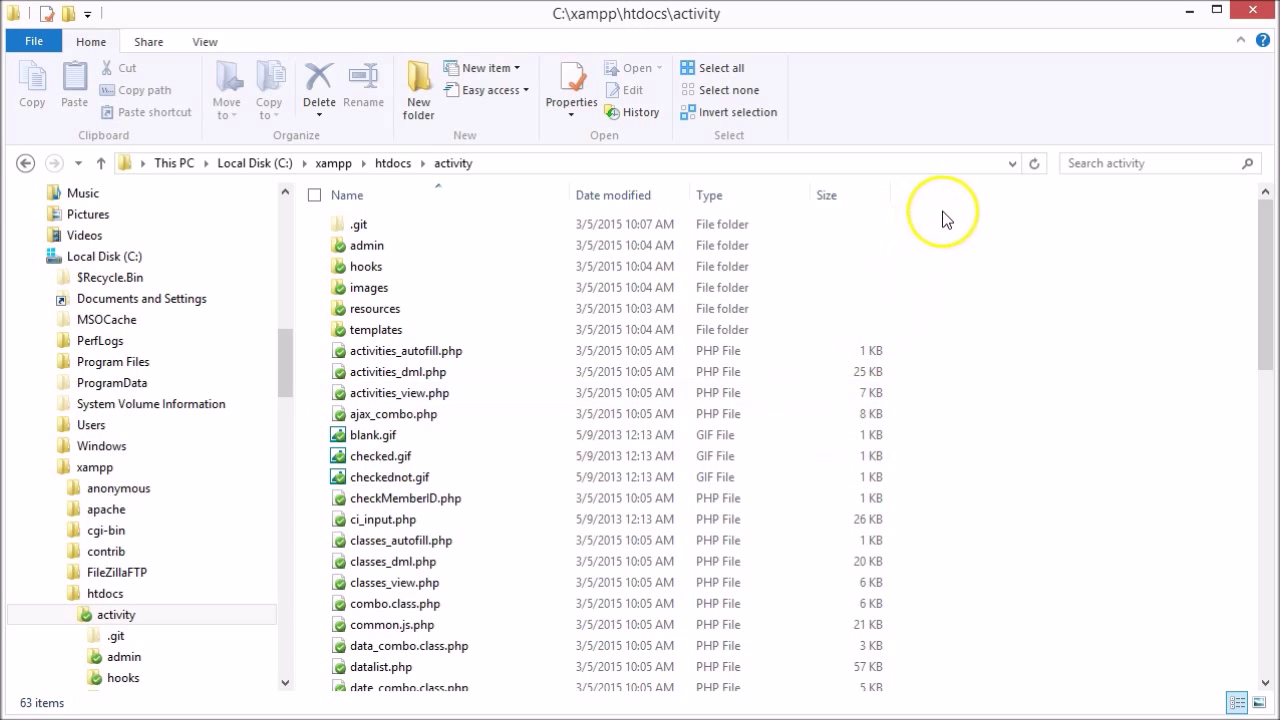
pyautogui.moveTo(1270, 221)
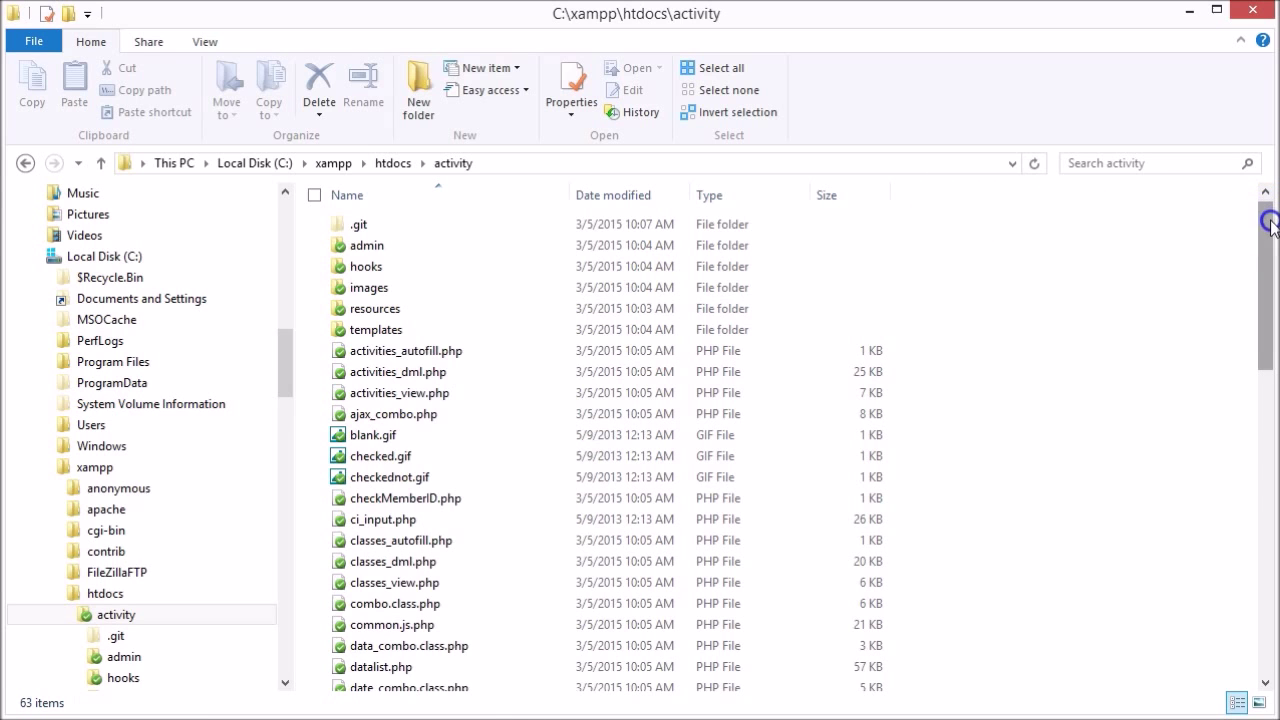
pyautogui.scroll(-3)
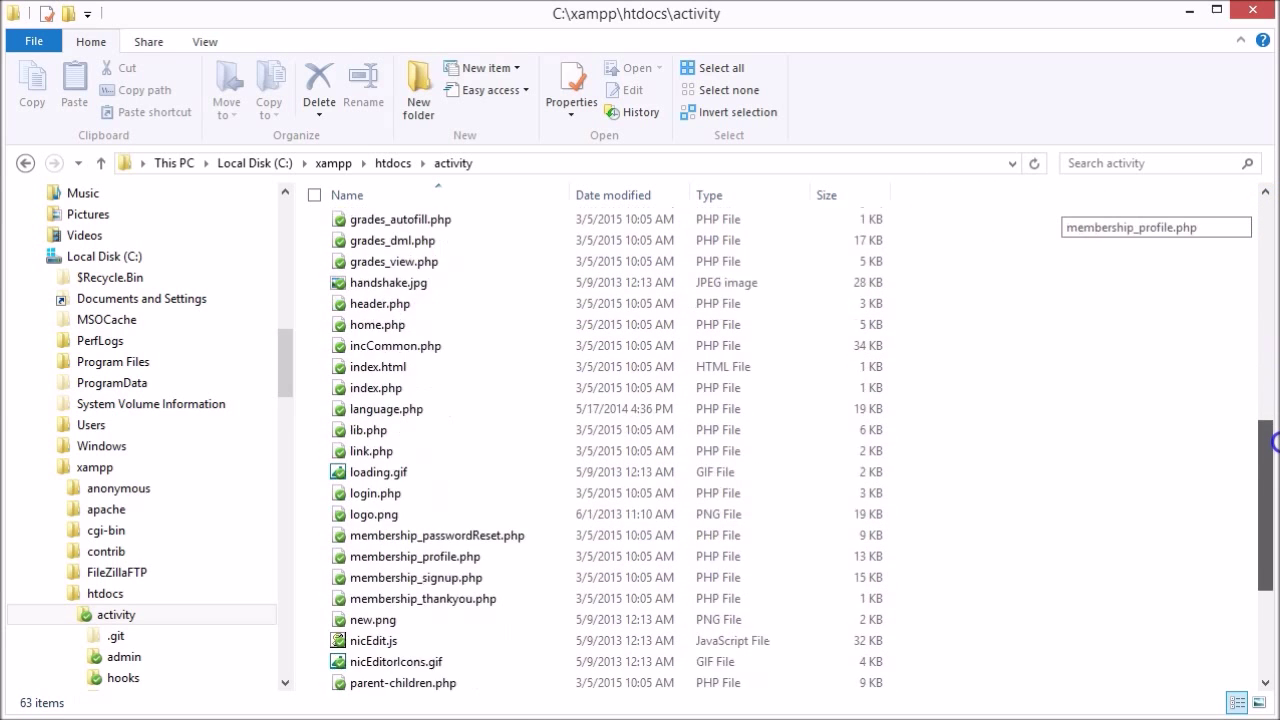
pyautogui.scroll(-3)
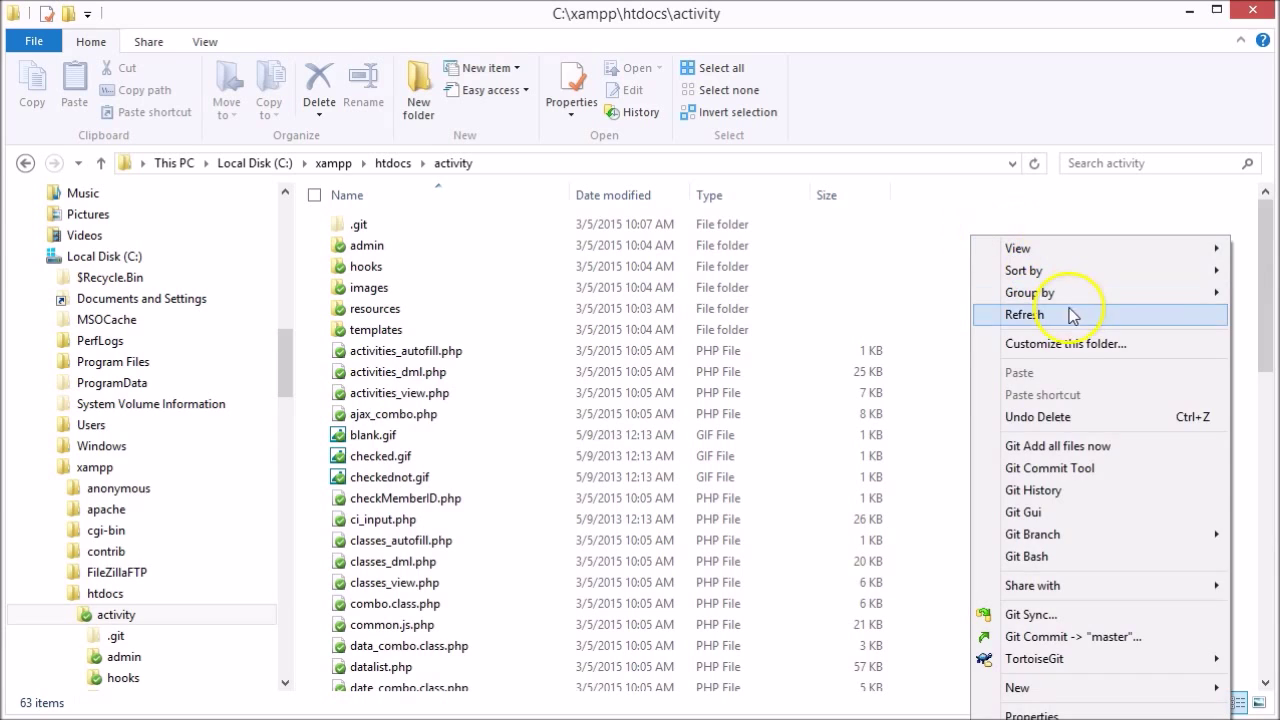
pyautogui.moveTo(1089, 658)
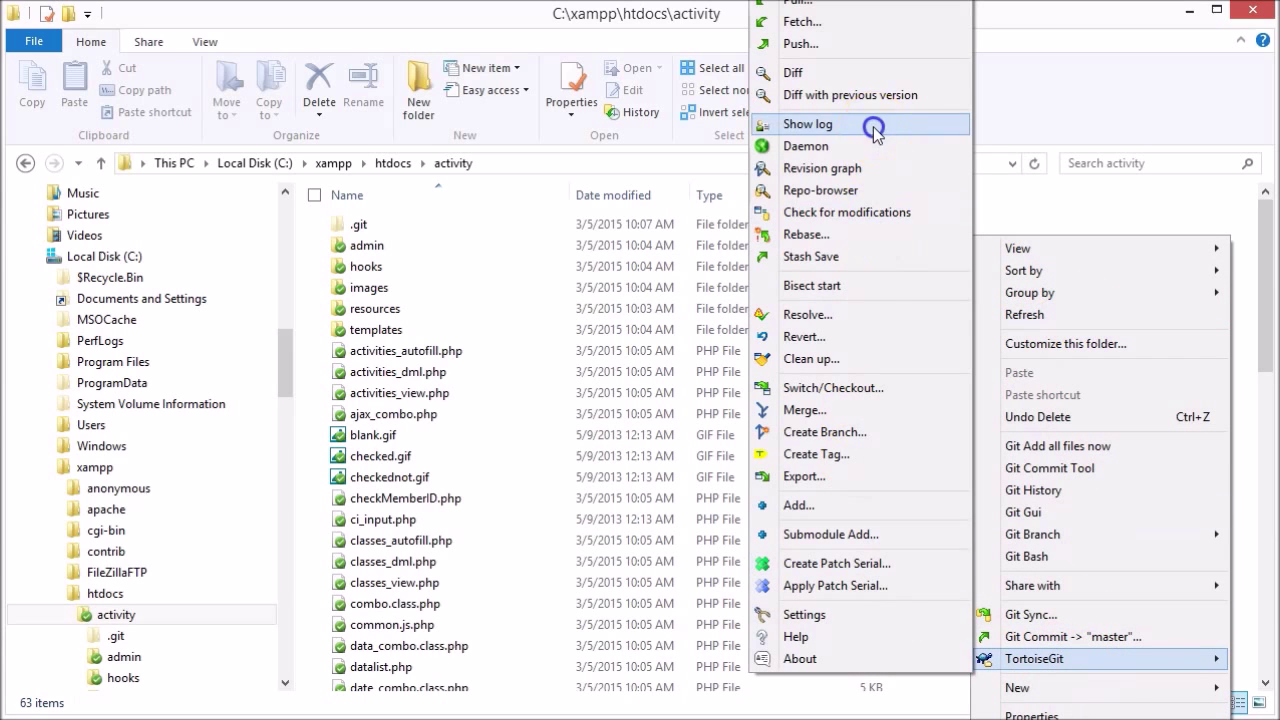
# Open the activity repository's Git log and select the newest revision for details.
pyautogui.click(808, 123)
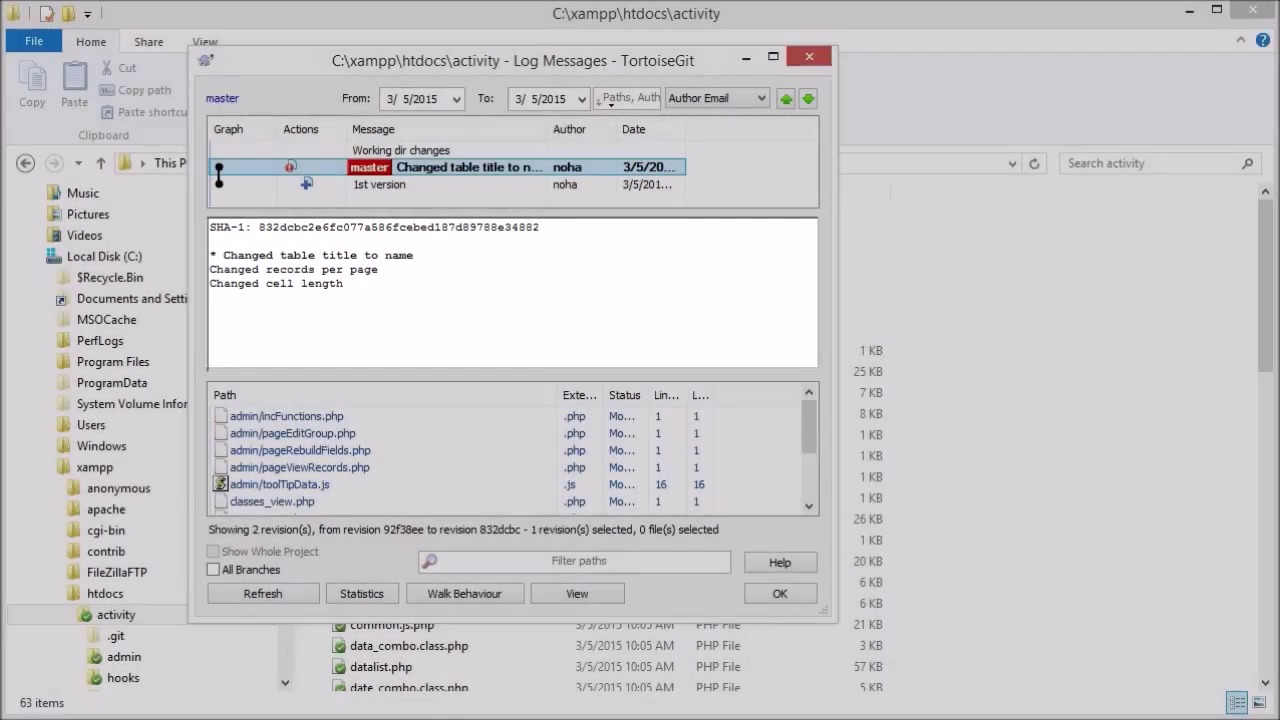
pyautogui.click(379, 184)
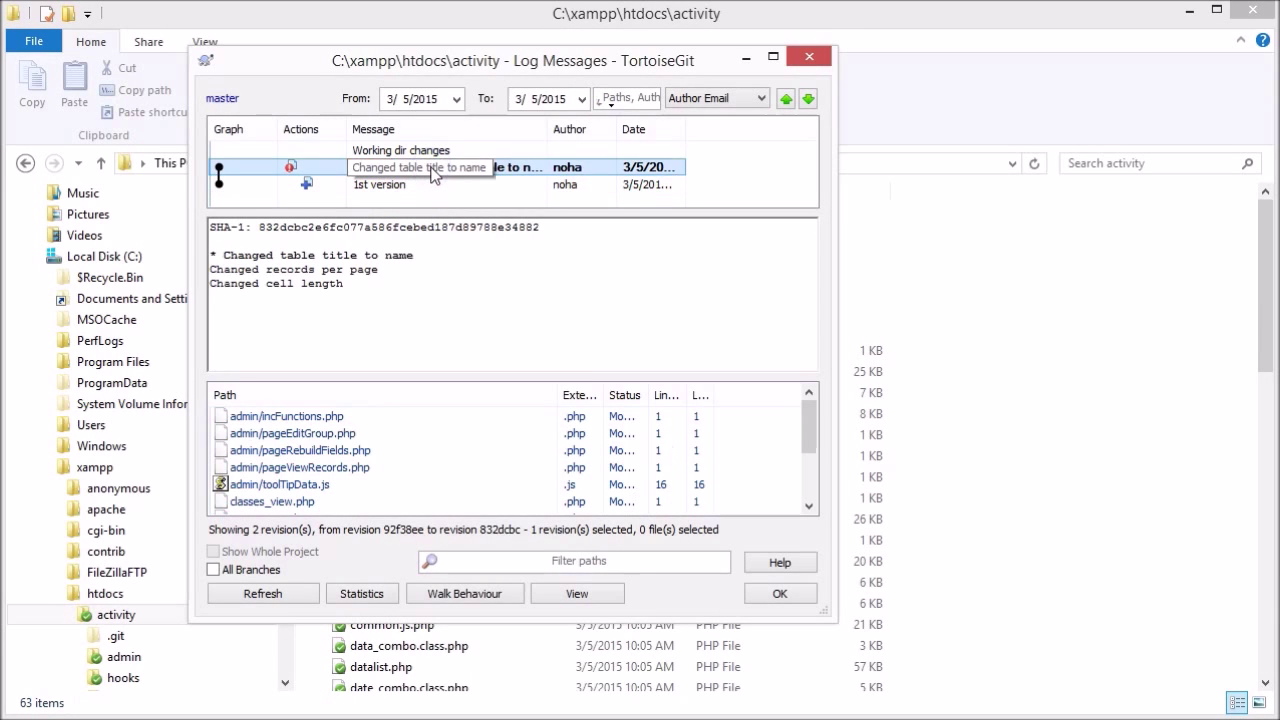
pyautogui.click(420, 167)
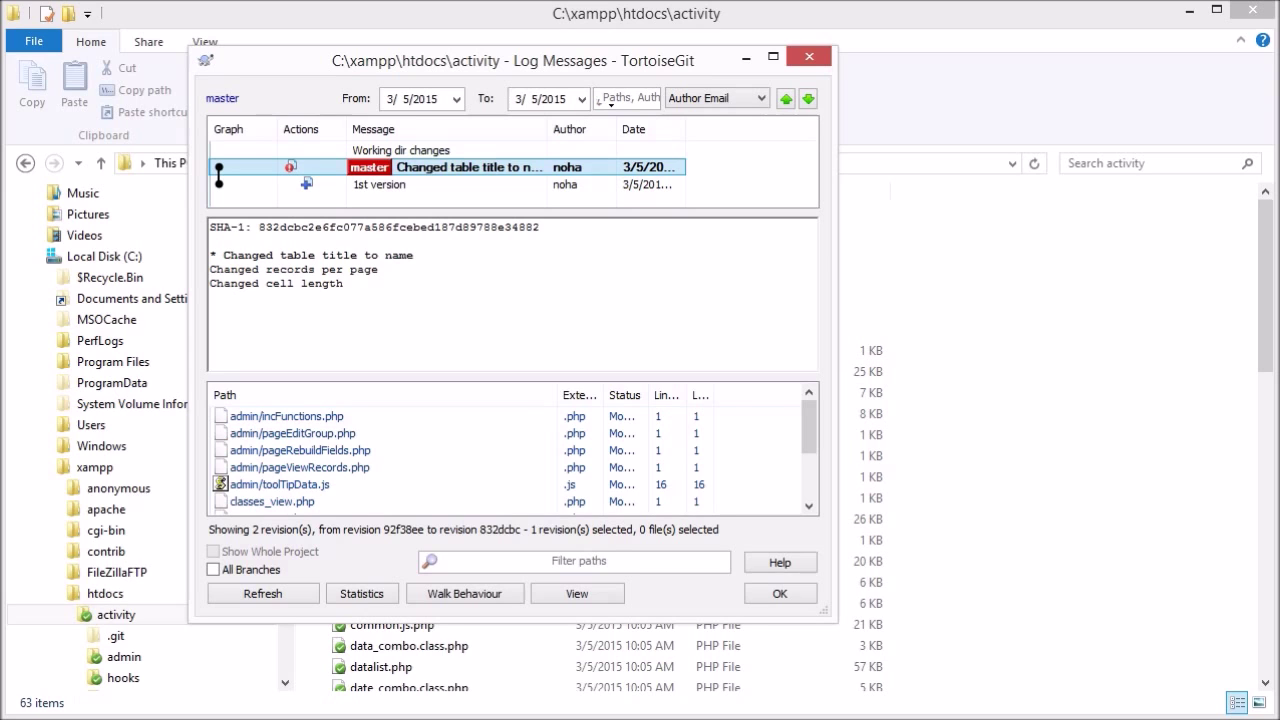